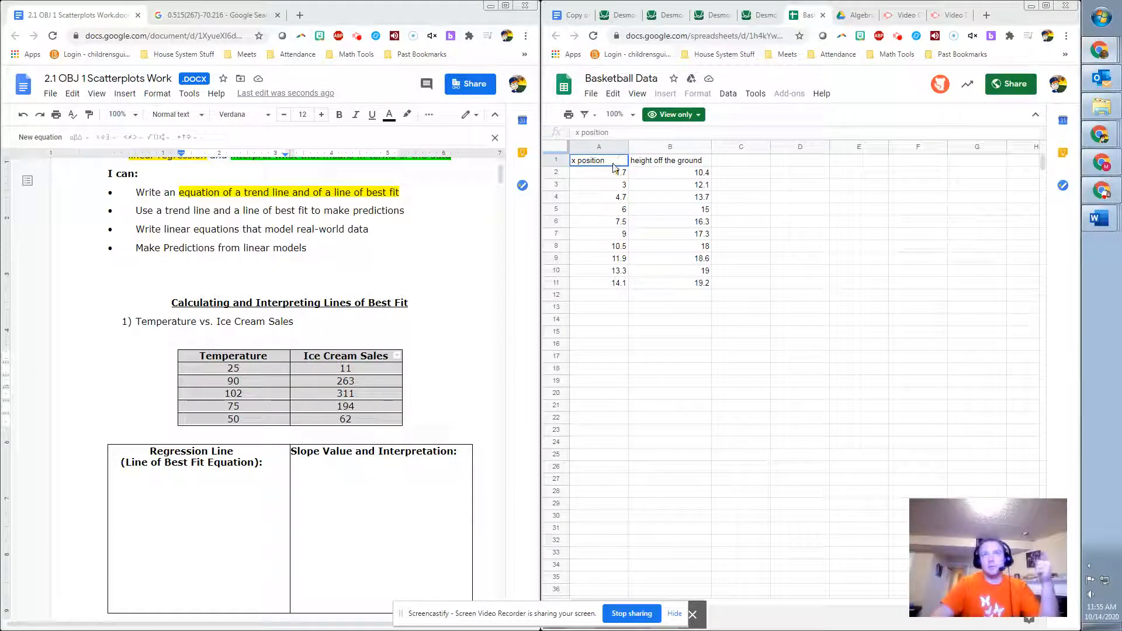
mouse_move(670, 114)
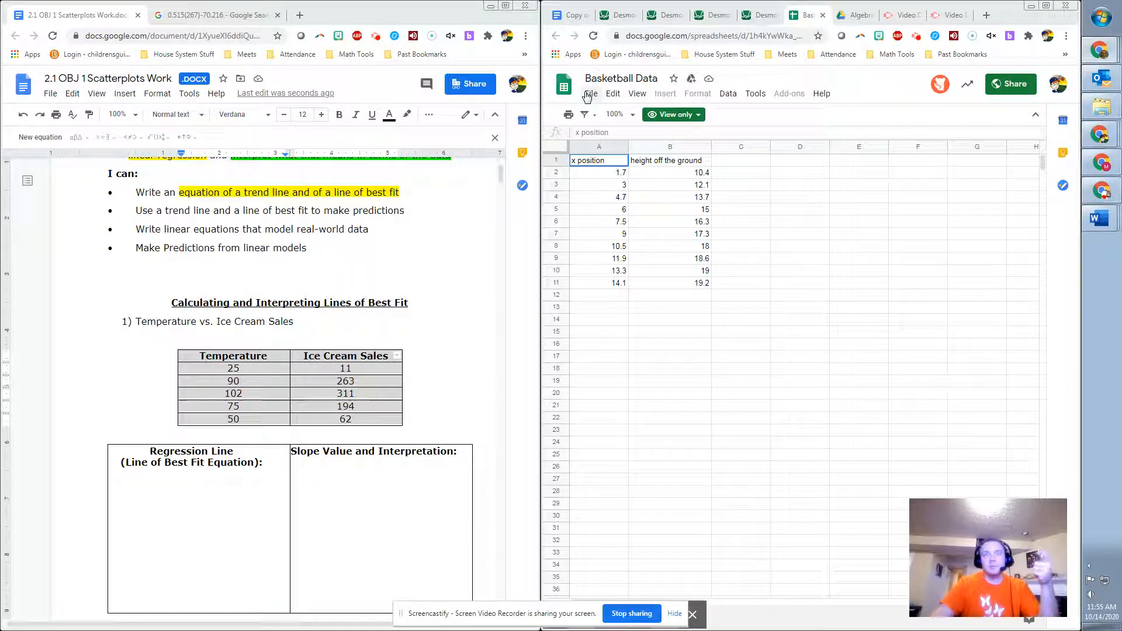
- Copy the view-only Basketball Data spreadsheet into My Drive > Algebra and open the copy
left_click(591, 94)
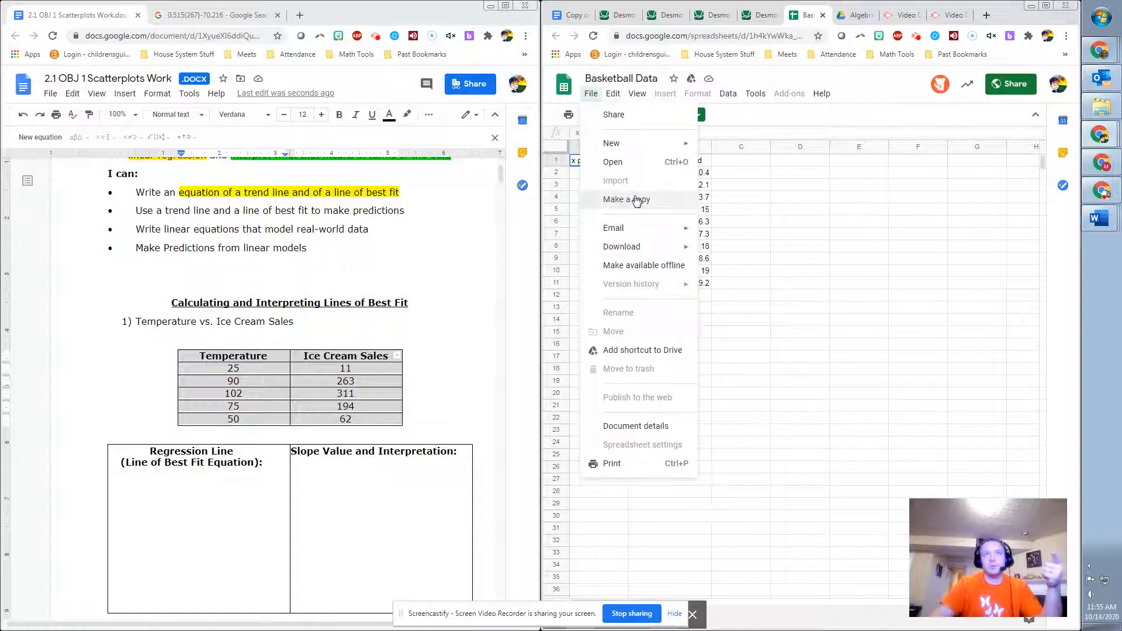
left_click(627, 200)
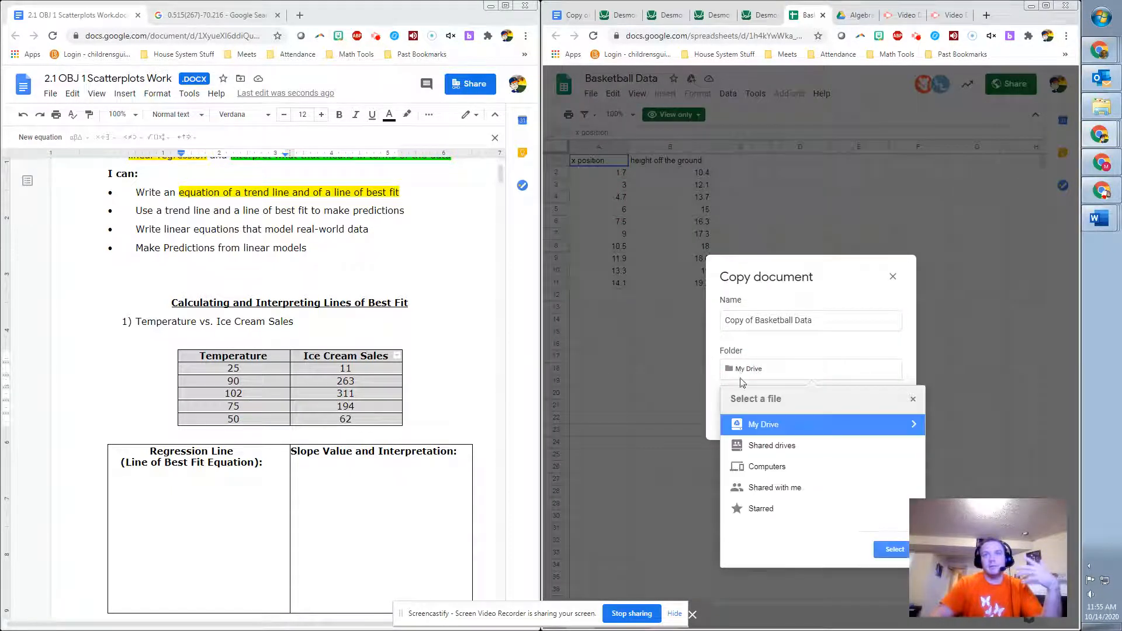
left_click(822, 424)
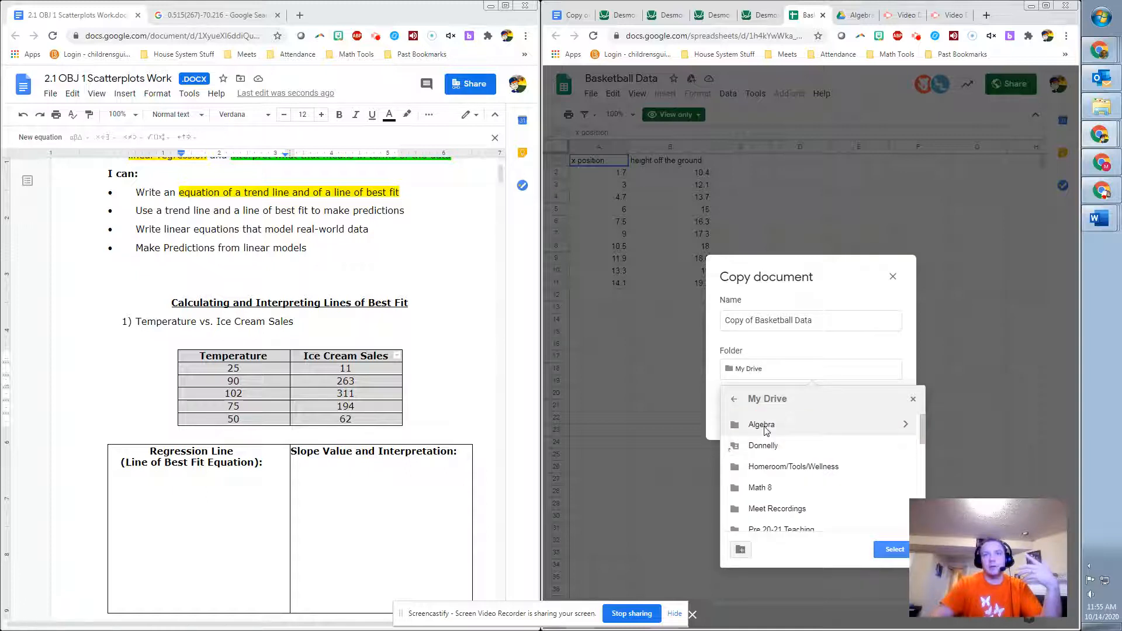
left_click(761, 424)
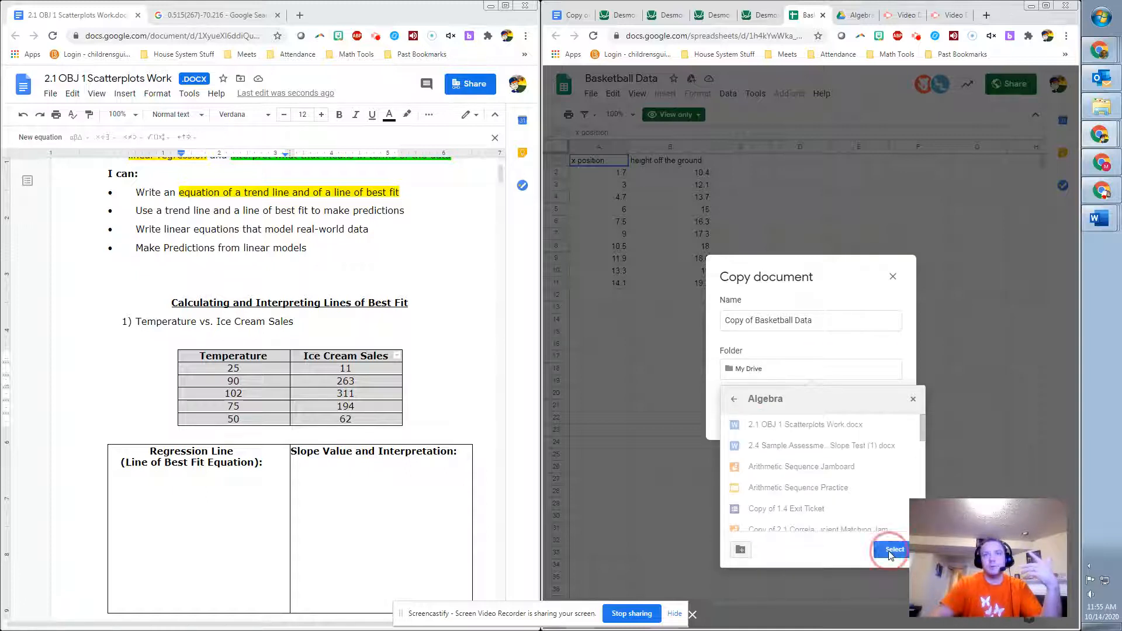
left_click(890, 549)
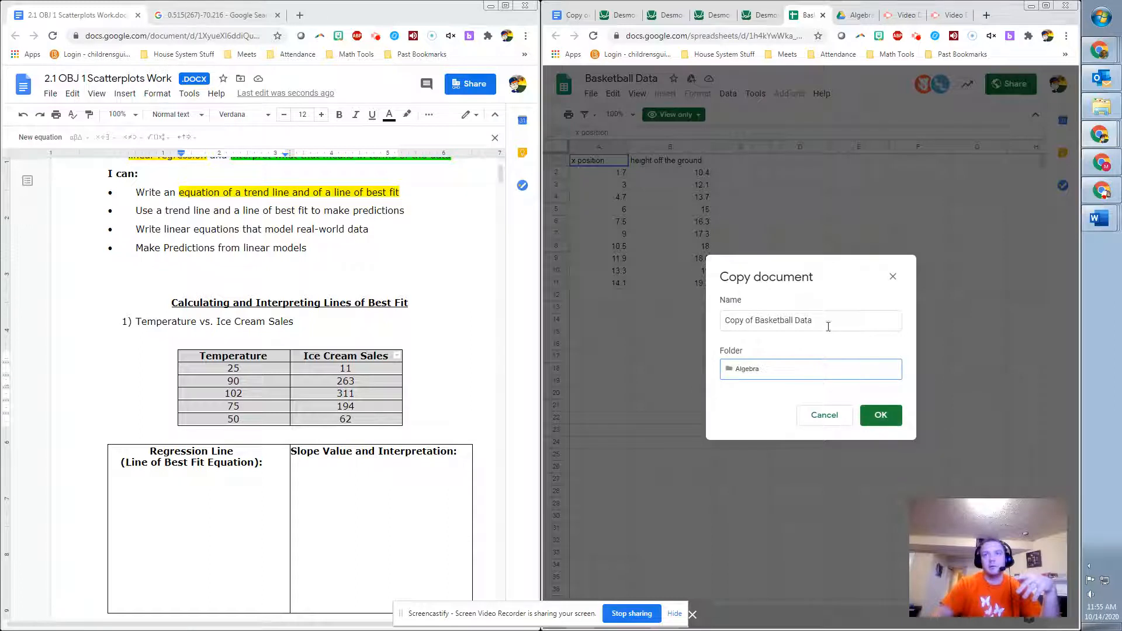
left_click(881, 415)
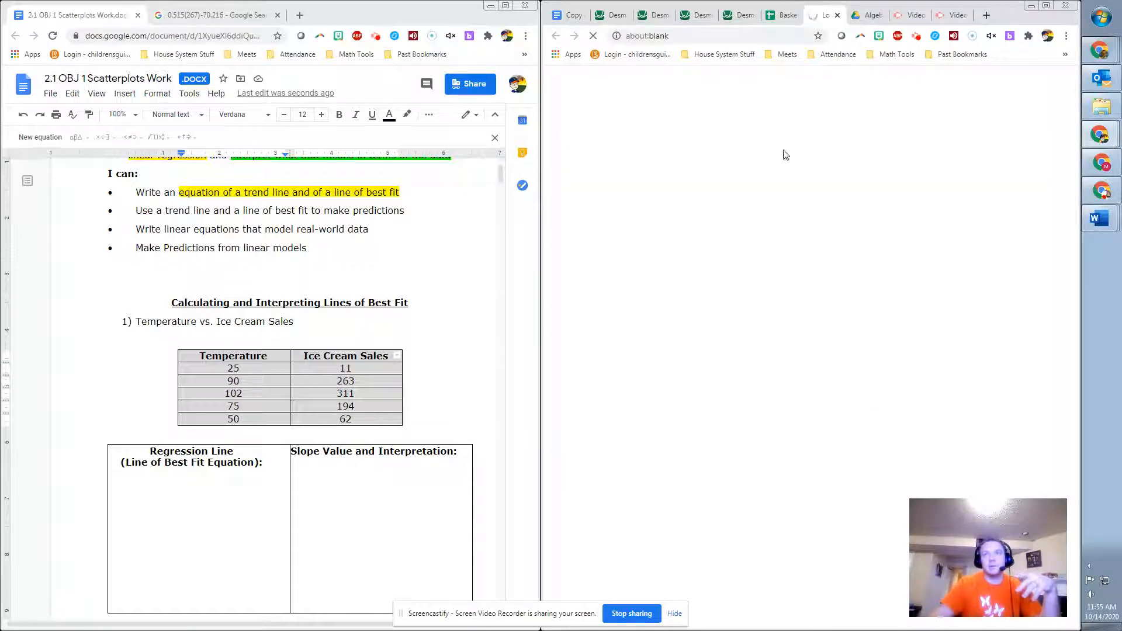
left_click(781, 14)
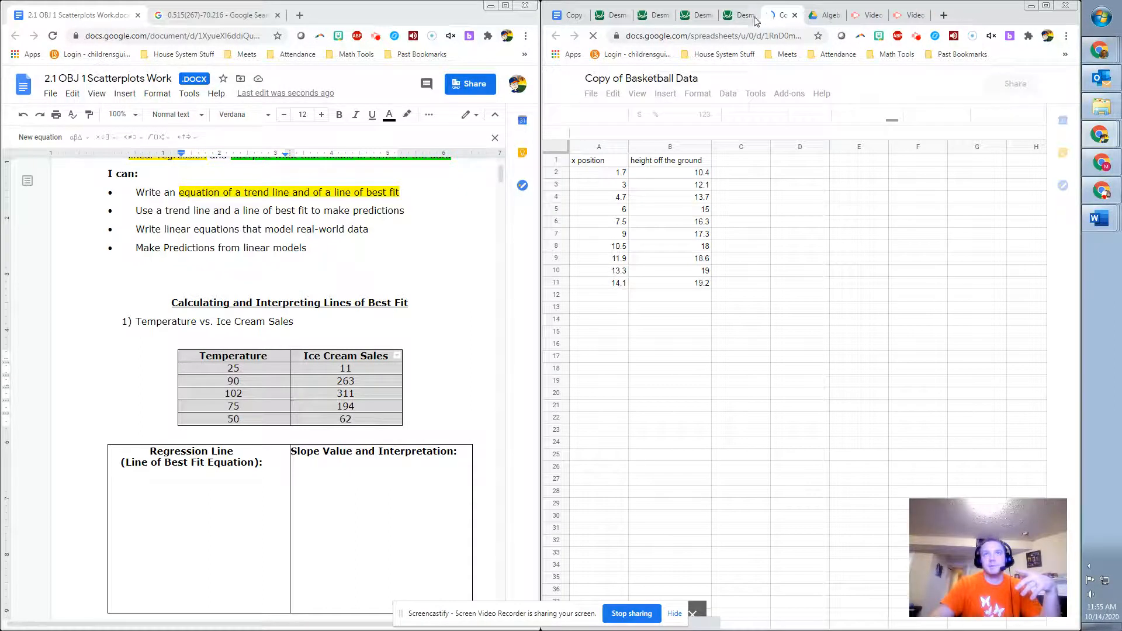
- Paste the Temperature and Ice Cream Sales table into cell A1 and select the data
left_click(737, 14)
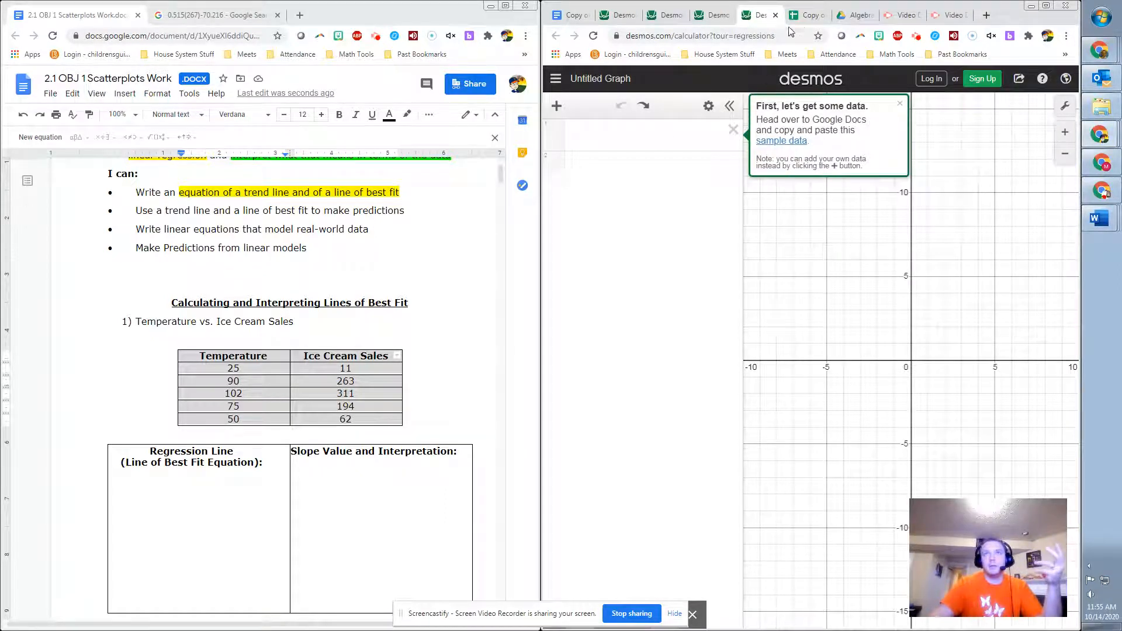
left_click(807, 14)
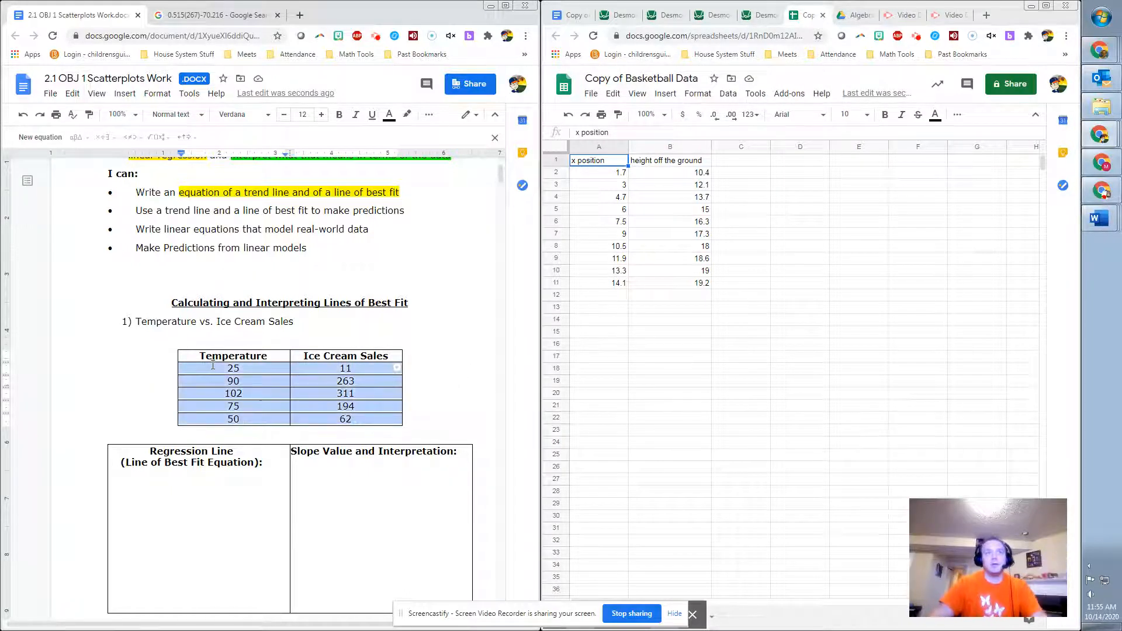
left_click(593, 160)
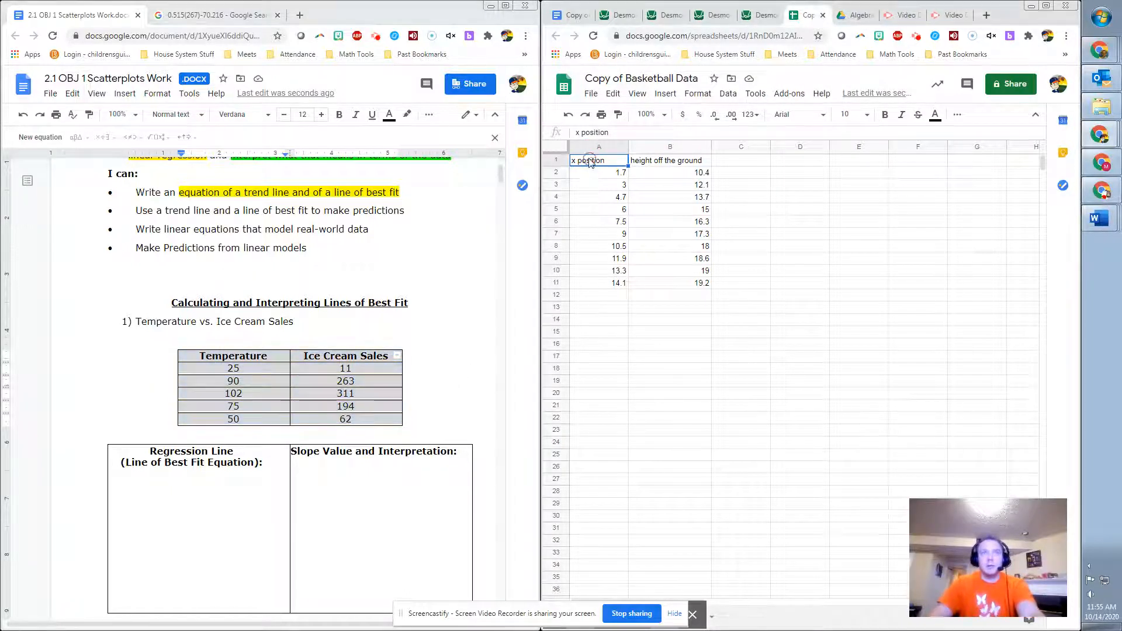
key("ctrl+v")
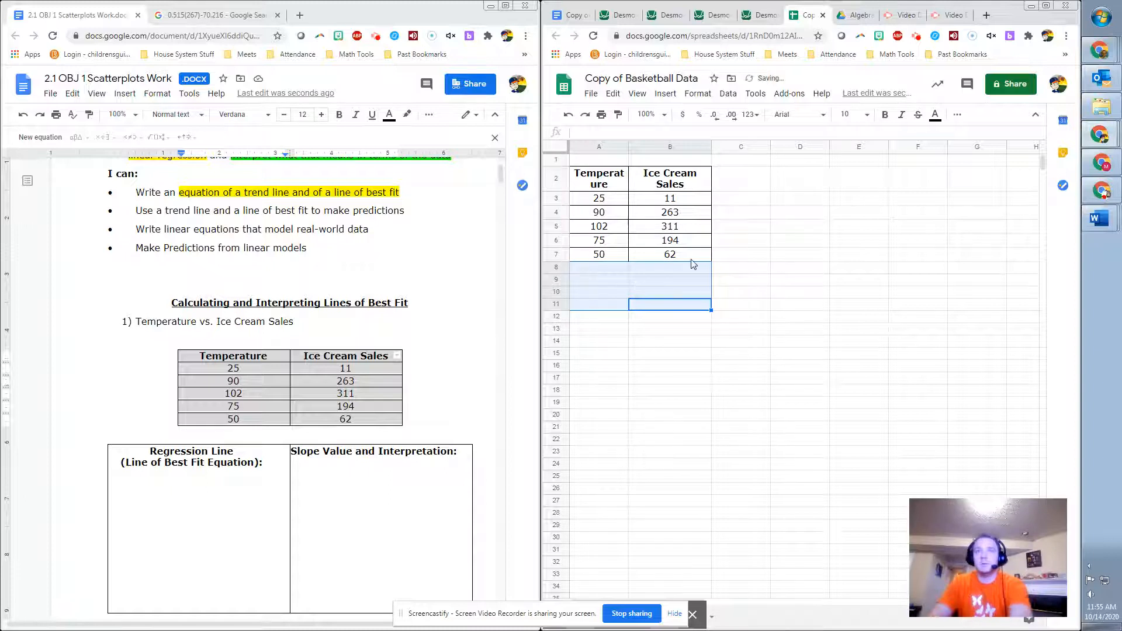
left_click(670, 255)
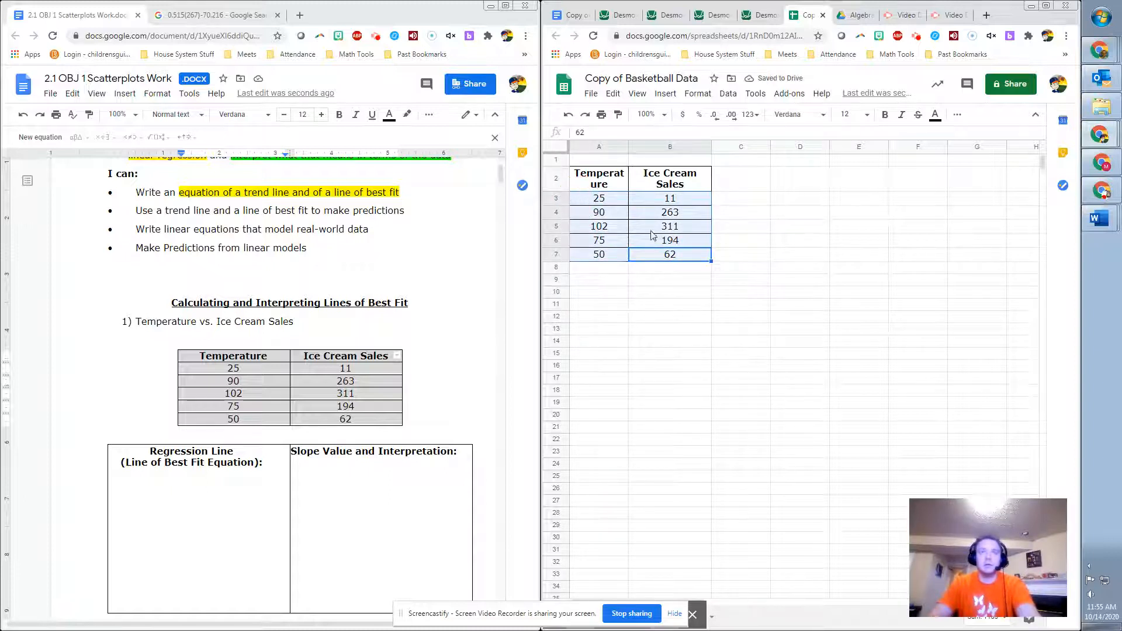
left_click(670, 227)
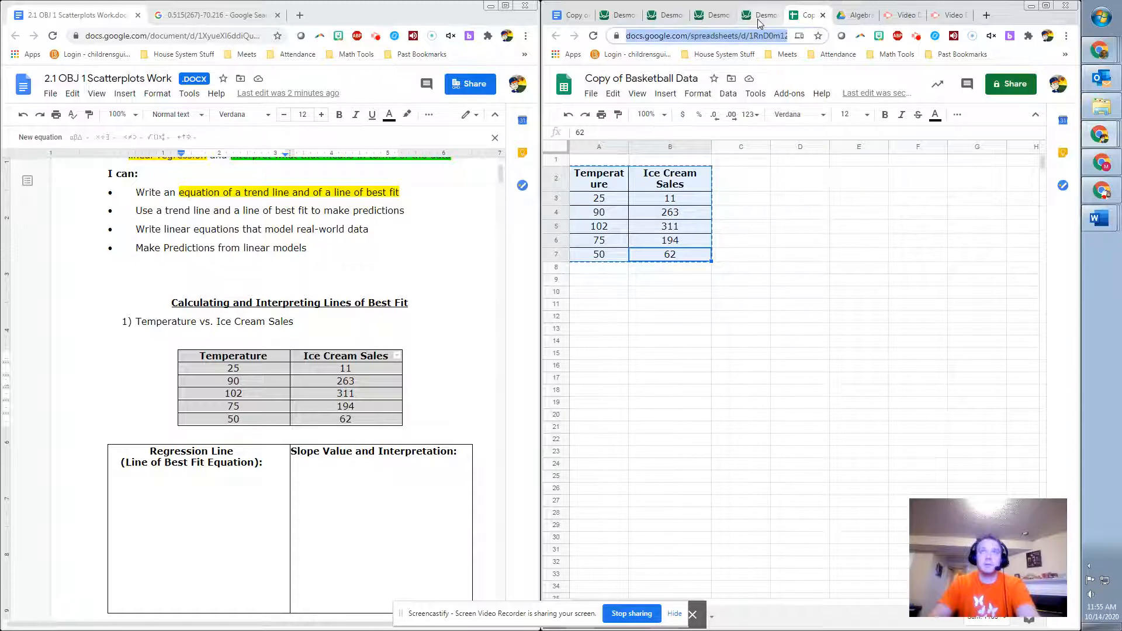
left_click(750, 14)
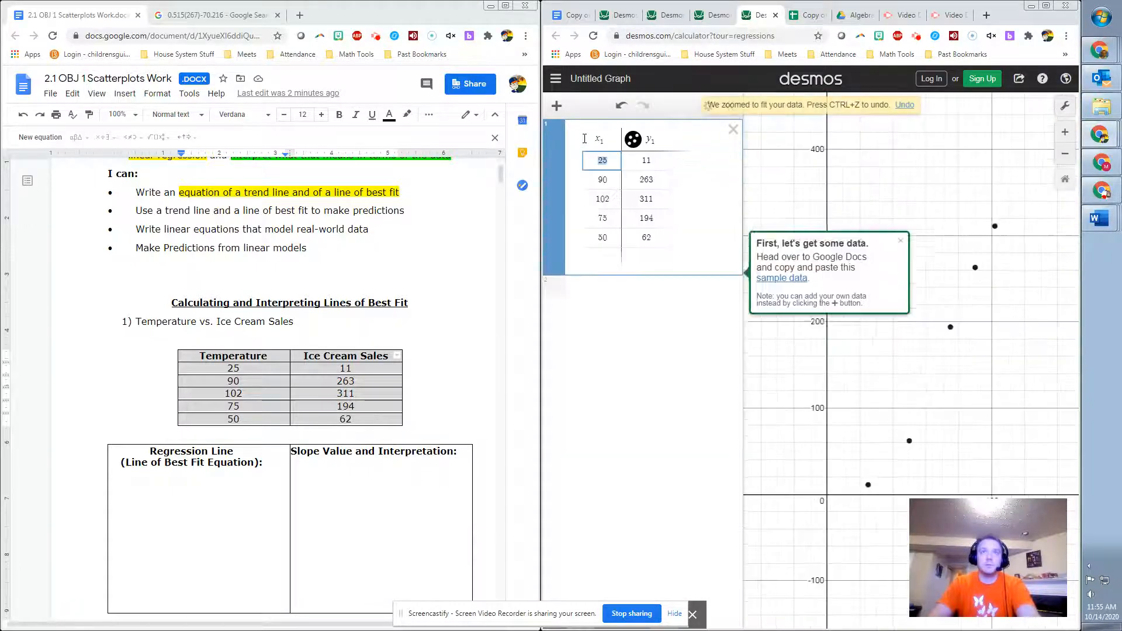
left_click(805, 16)
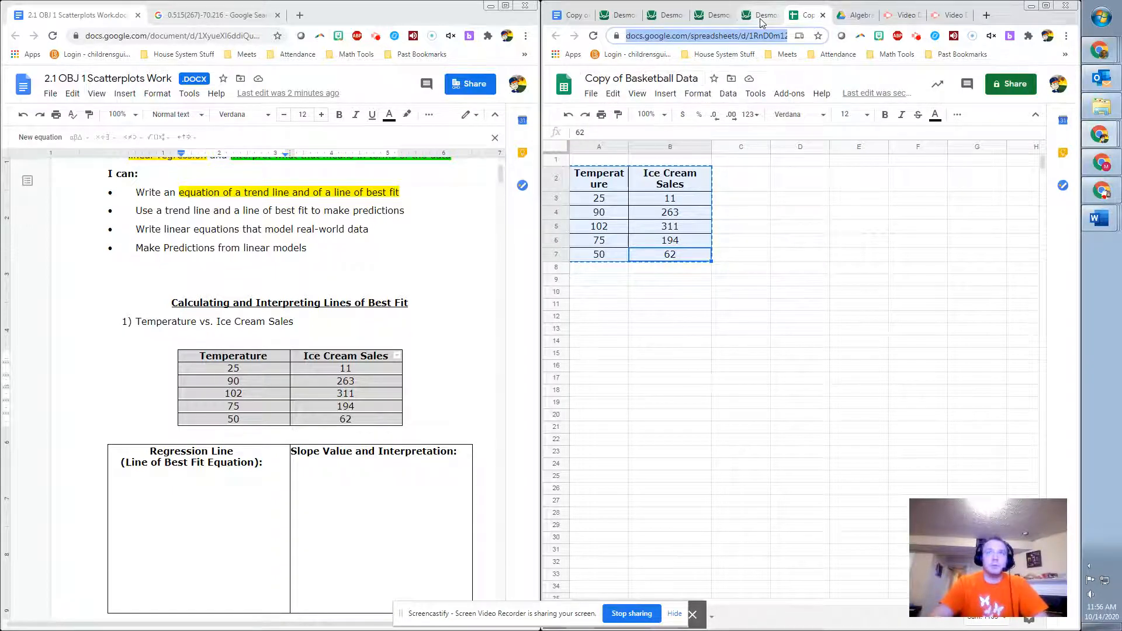
- Add a Desmos table and enter the values 25, 90, 102, 75, 26 and 311
left_click(753, 15)
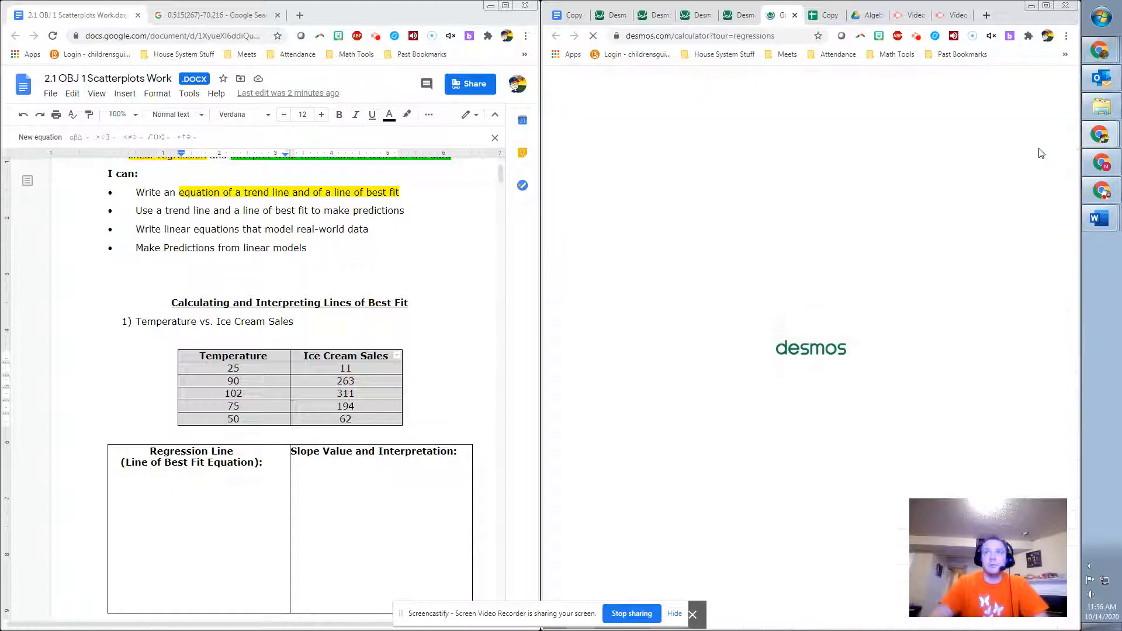
left_click(558, 106)
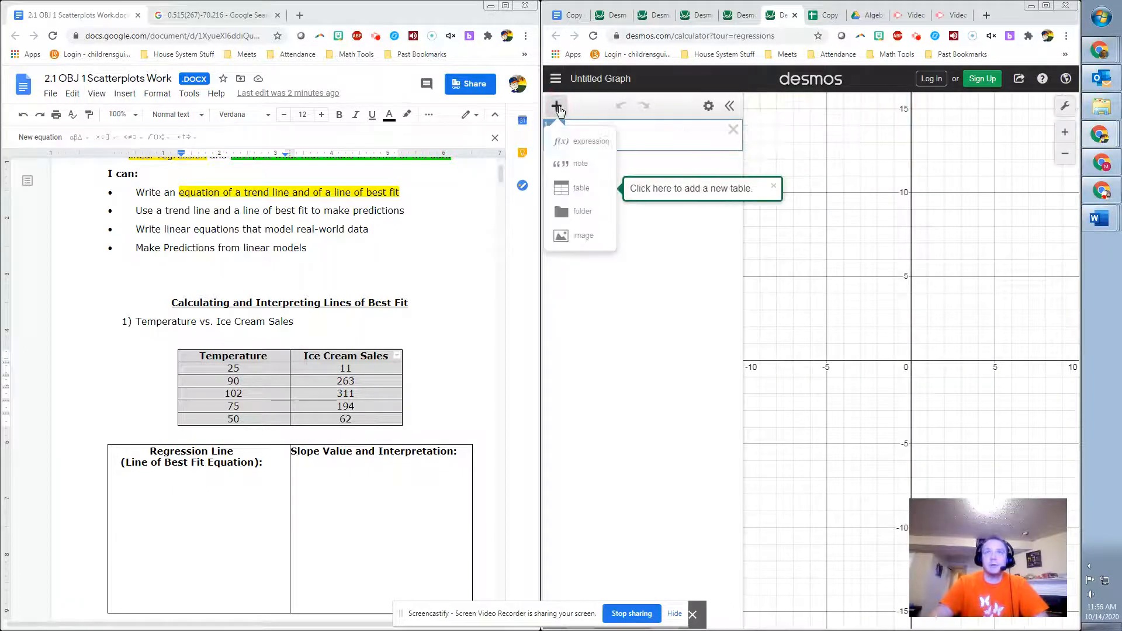
left_click(582, 187)
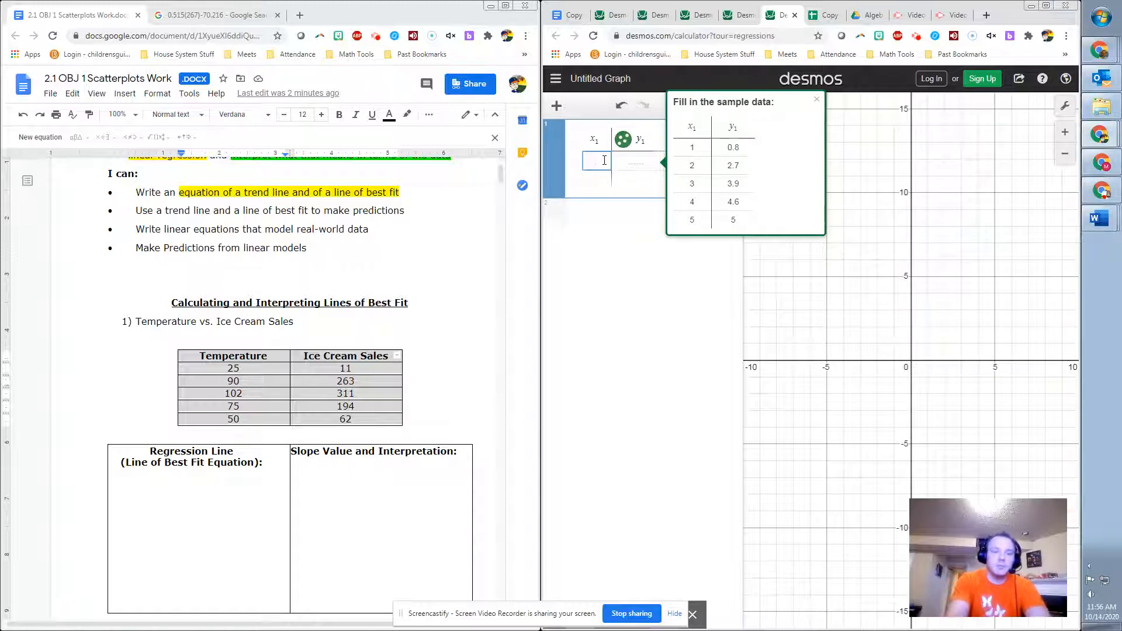
type("25")
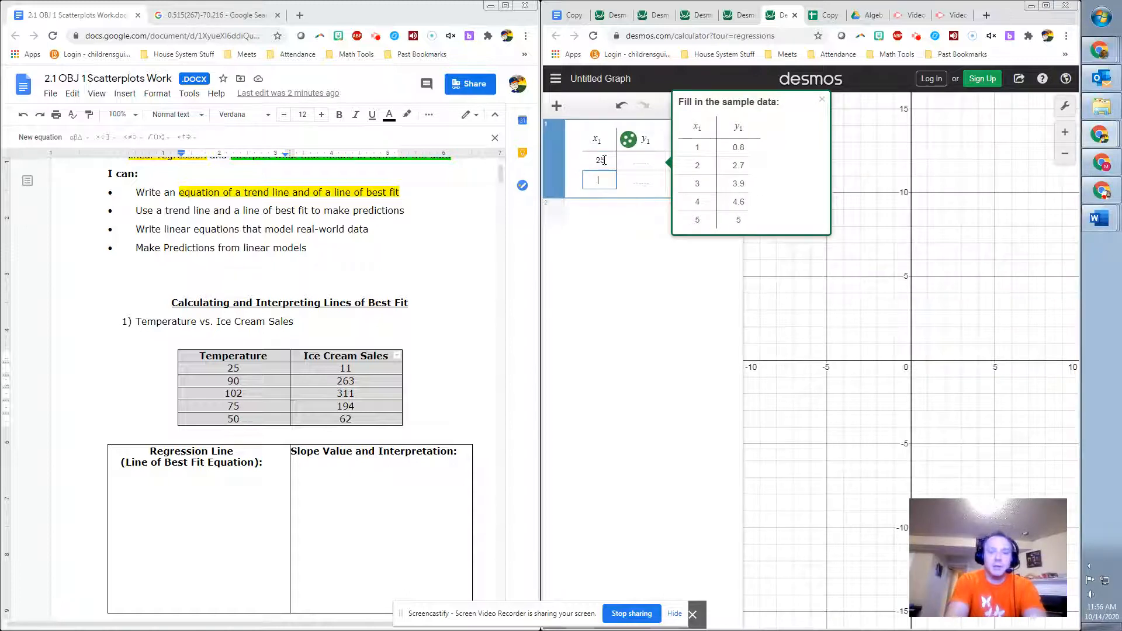
type("90")
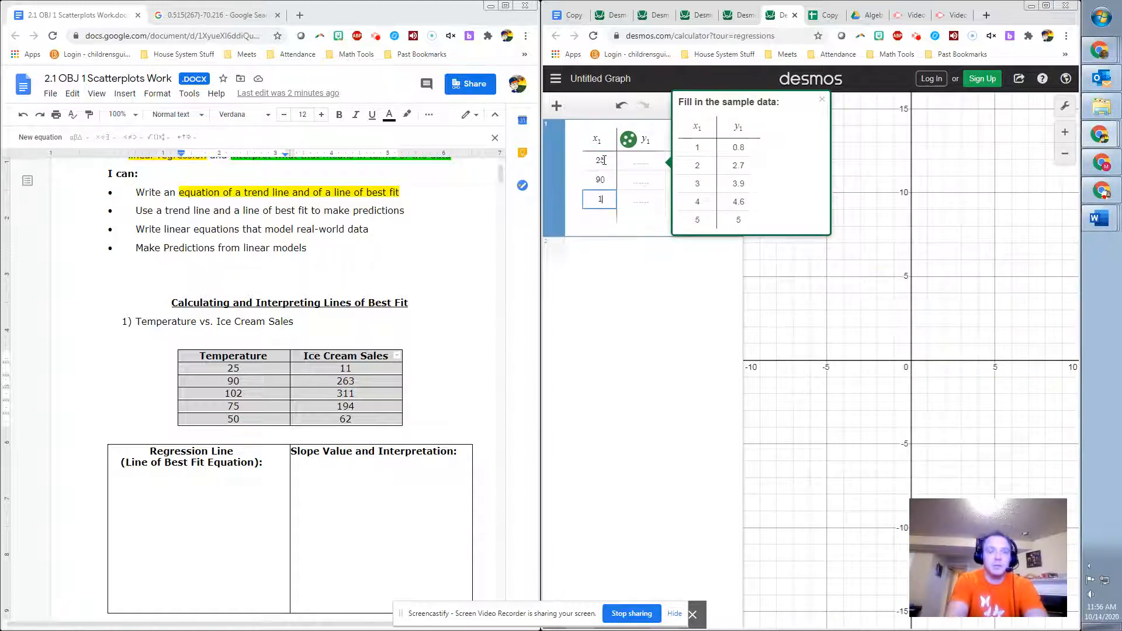
type("102")
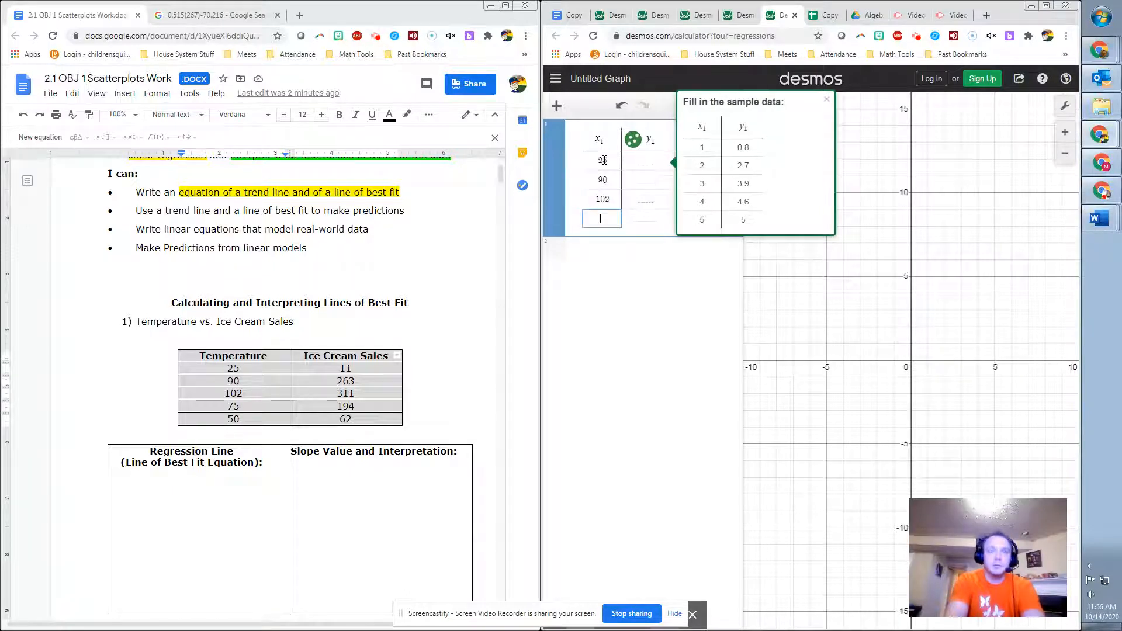
type("75")
left_click(646, 160)
type("11")
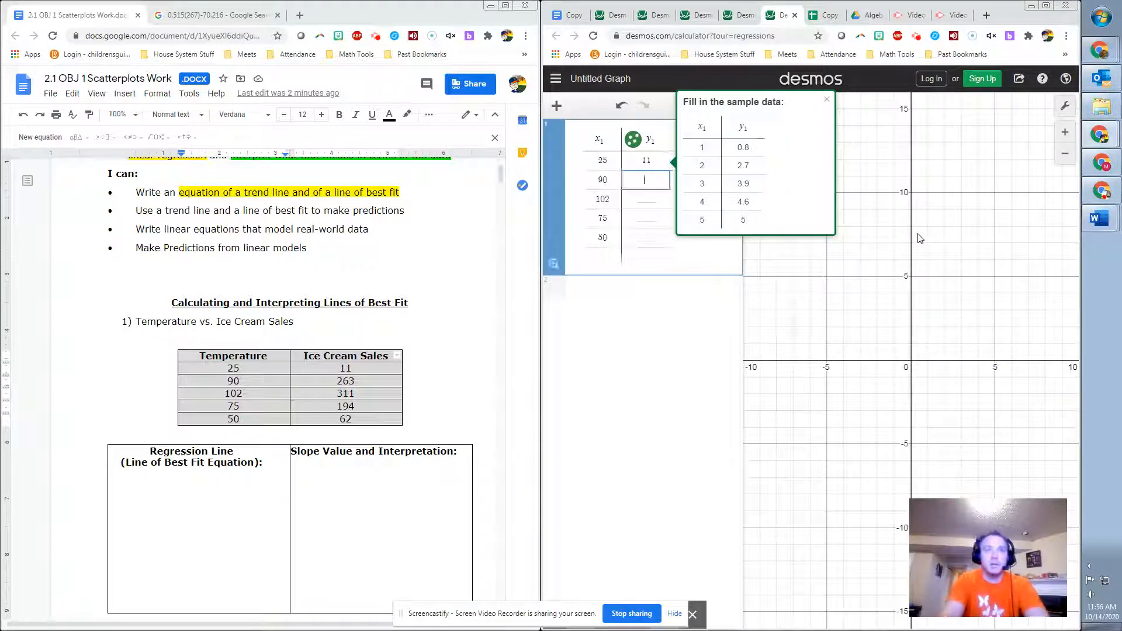
type("26")
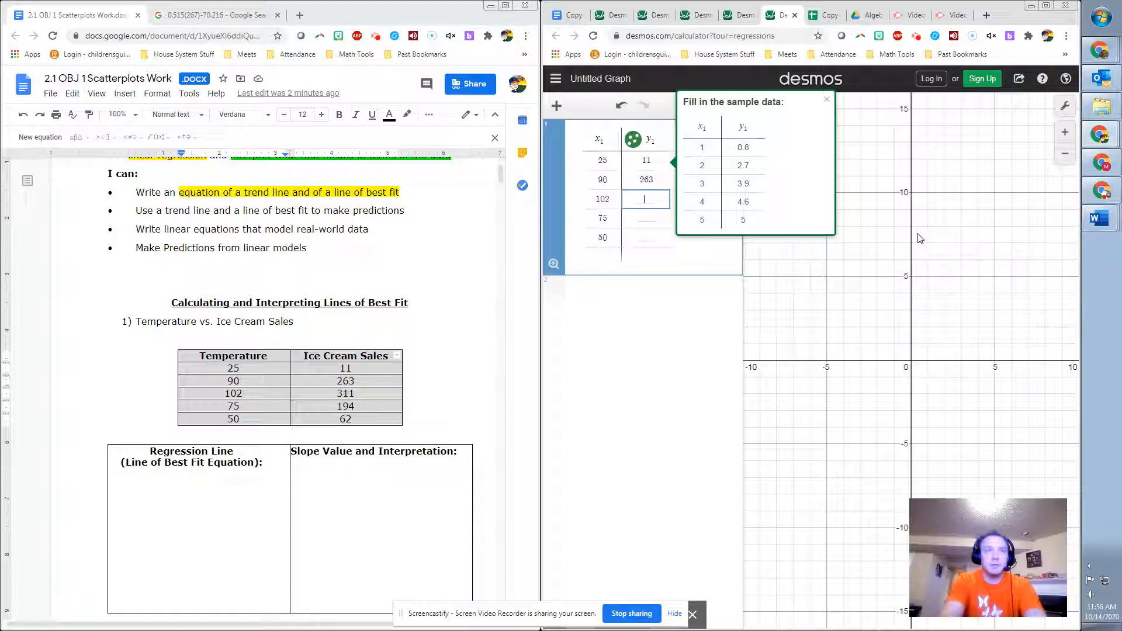
type("311")
left_click(647, 237)
type("62")
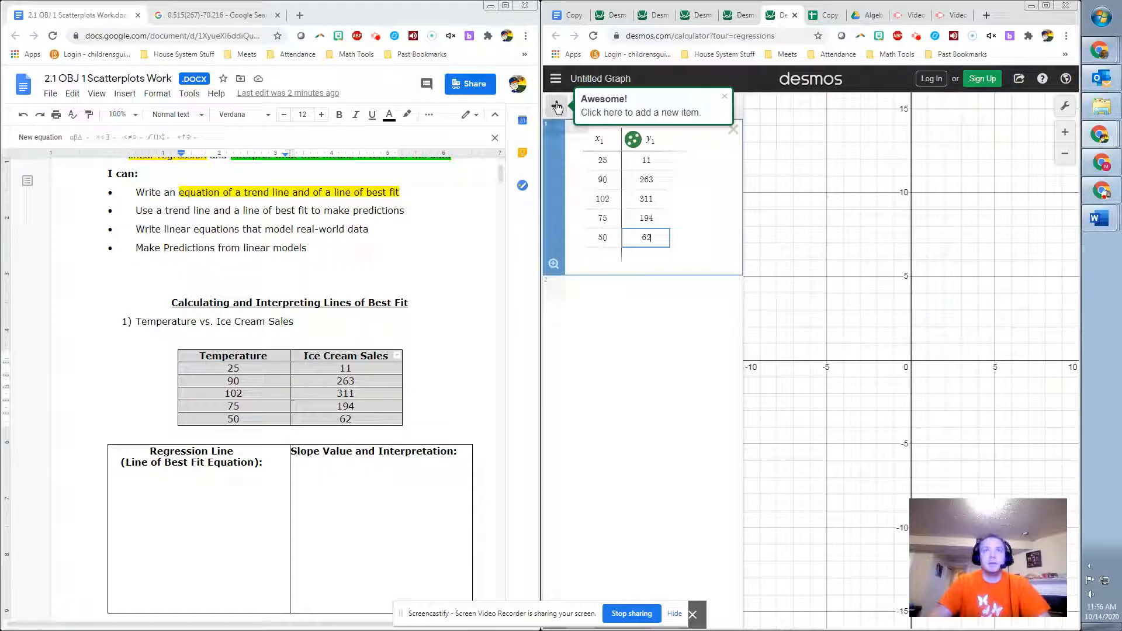
mouse_move(558, 108)
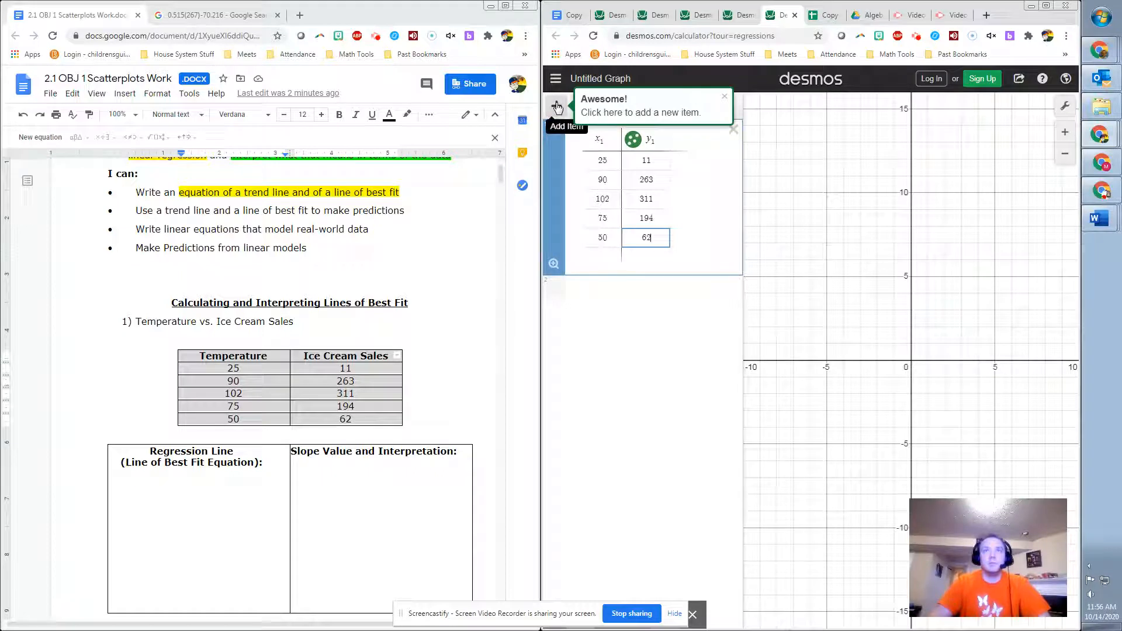
- Launch the Regressions tour from Help and type y1 into a new expression
left_click(1043, 79)
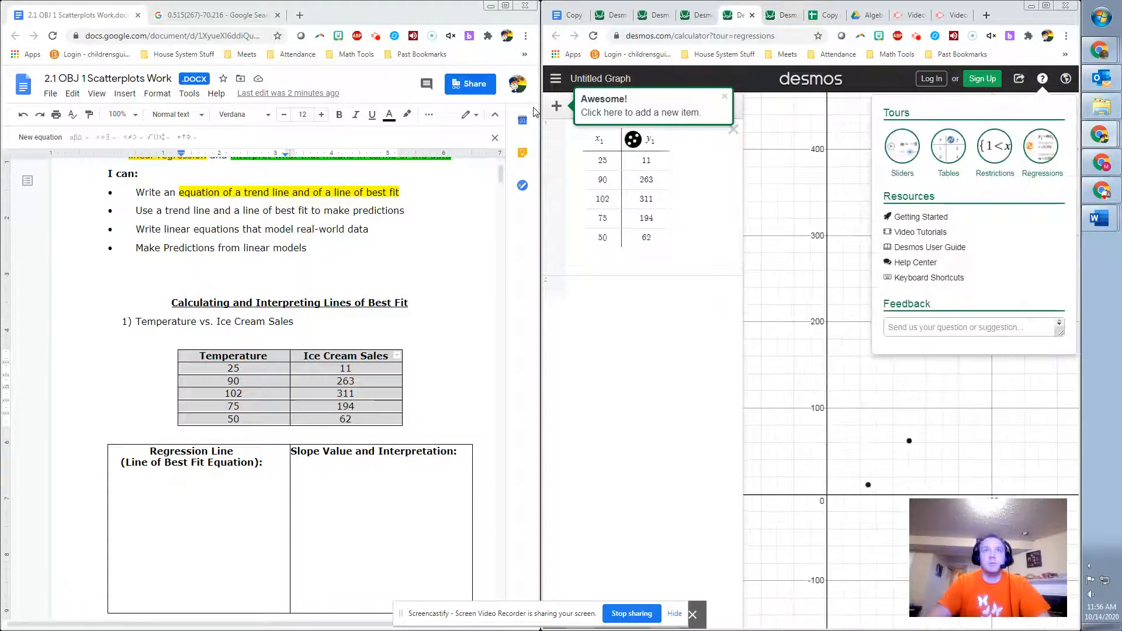
left_click(557, 106)
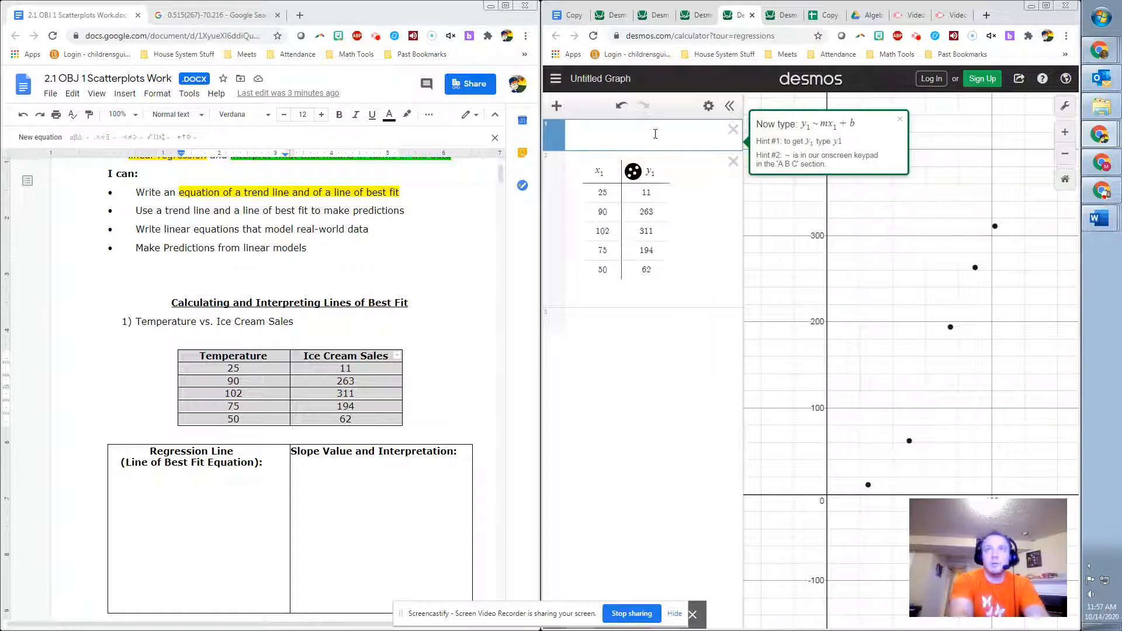
type("y1")
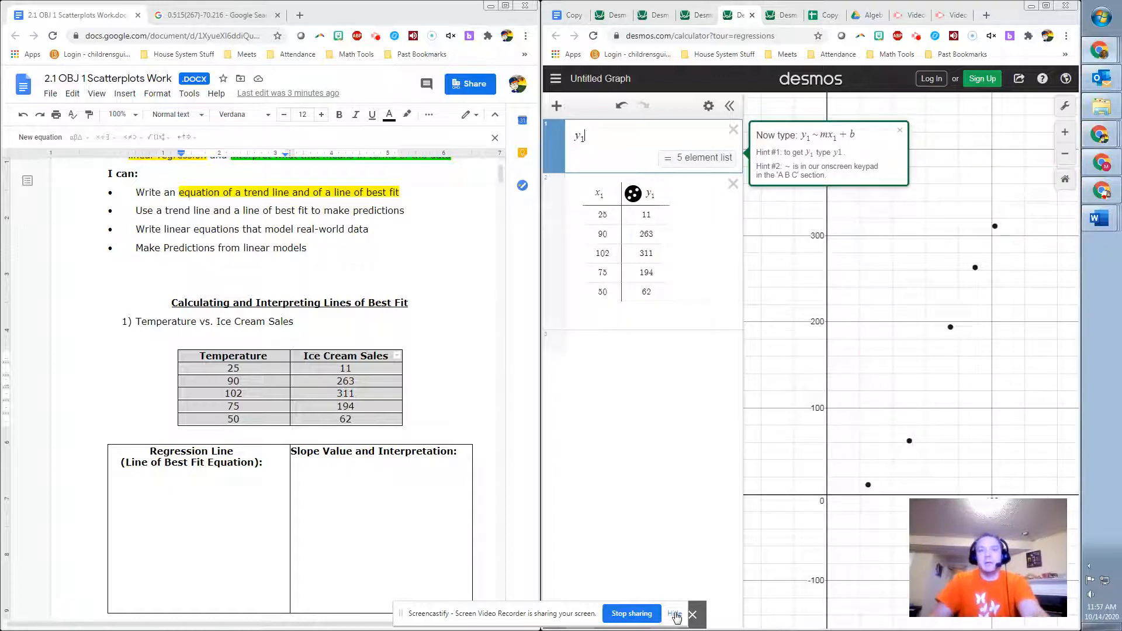
left_click(674, 613)
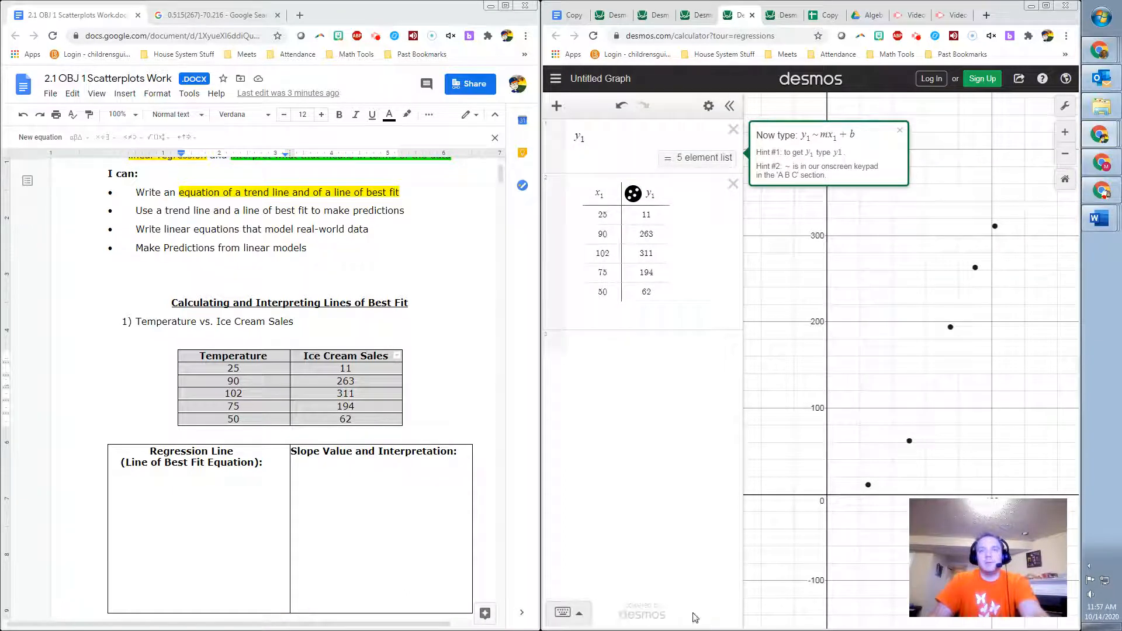
- Complete the regression y1 ~ mx1 + b using the keypad tilde, then dismiss the tour tip
left_click(562, 614)
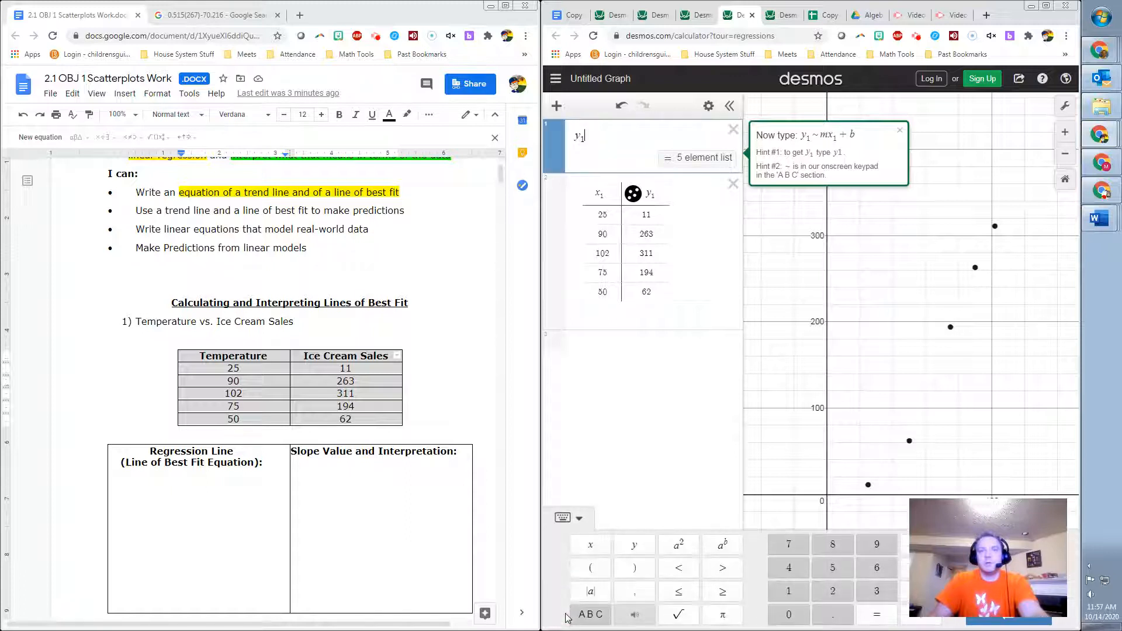
left_click(590, 614)
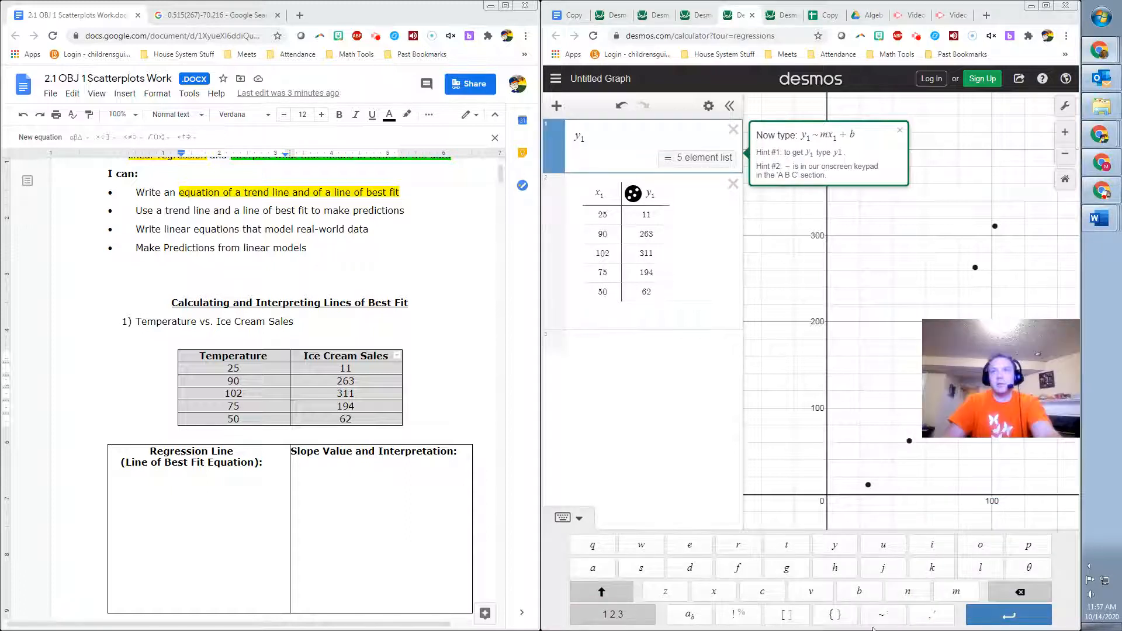
left_click(882, 614)
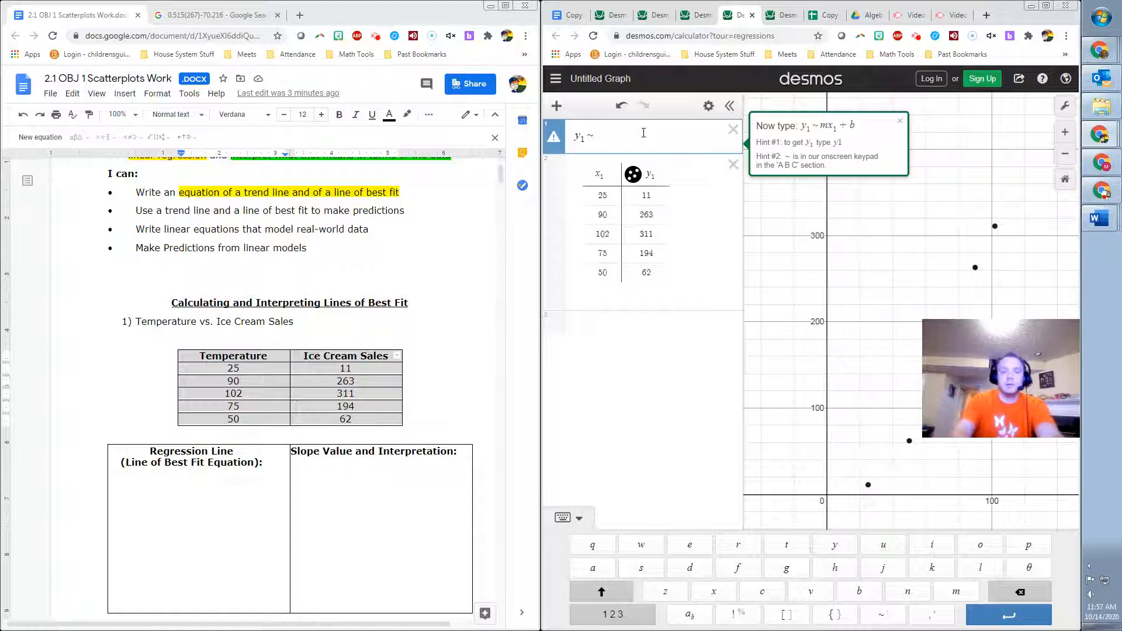
type("m")
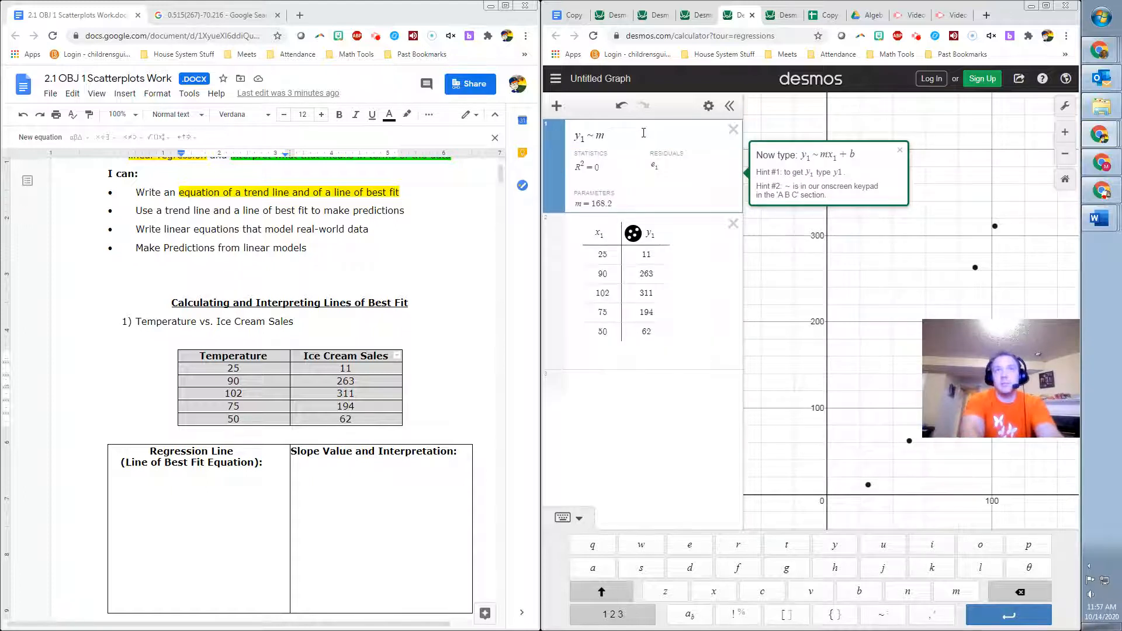
type("x1")
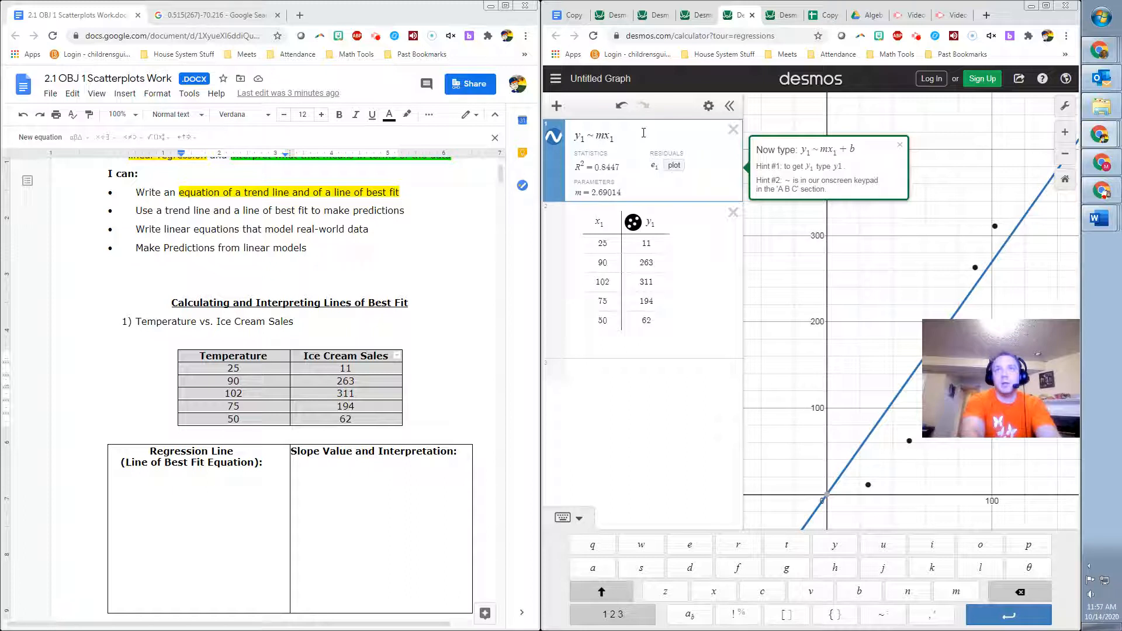
type("+")
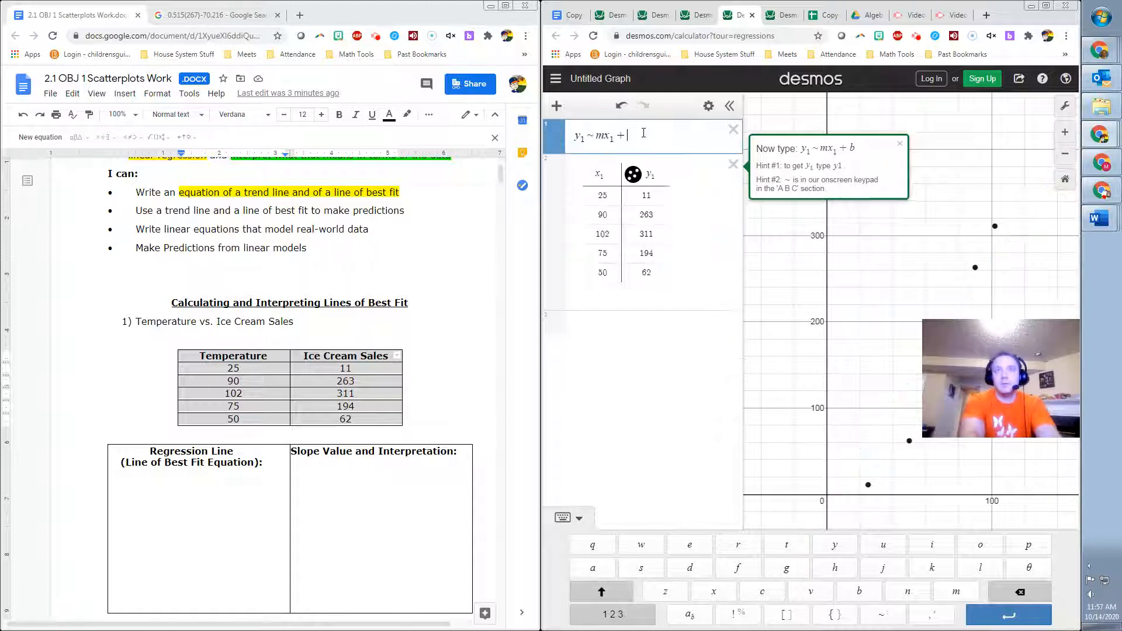
type("b")
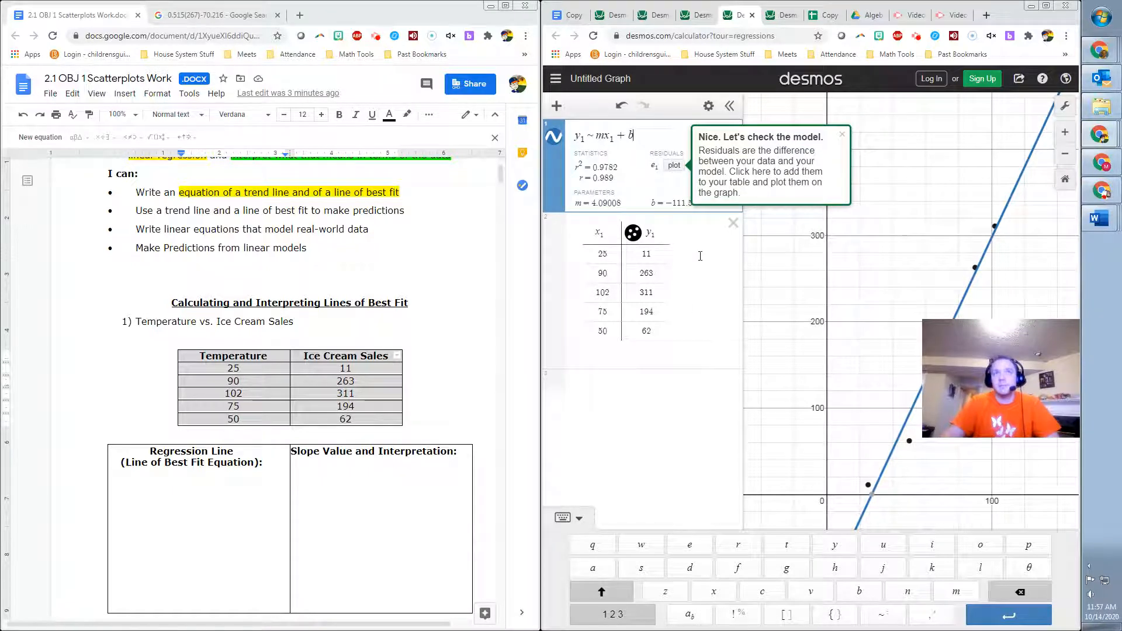
mouse_move(672, 169)
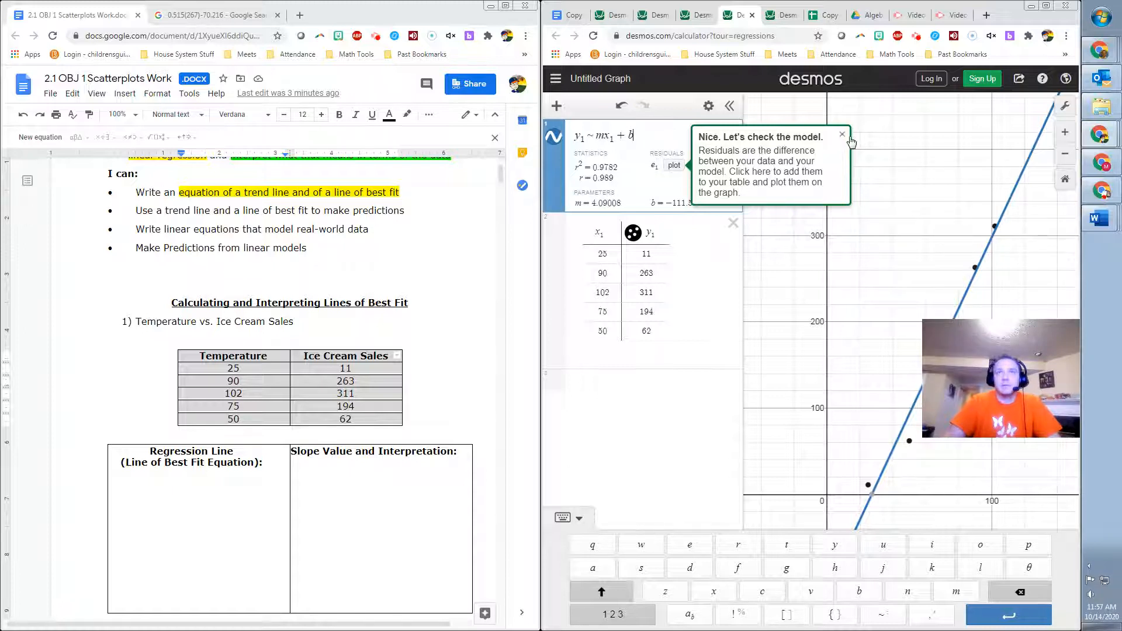
left_click(843, 134)
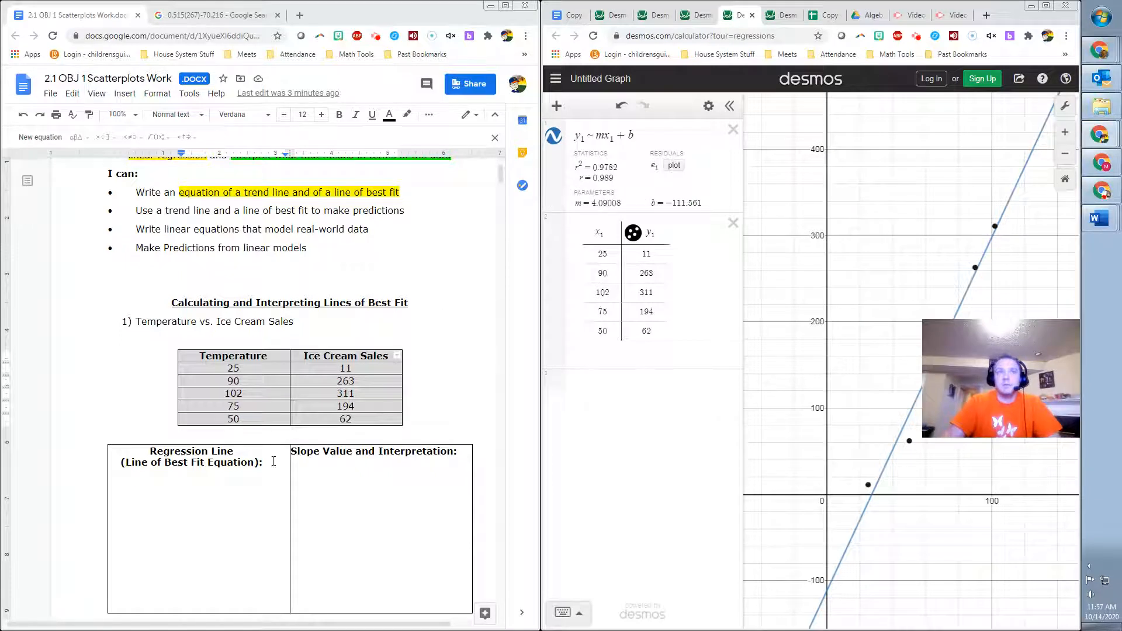
- Type the equation y=4.090x-111.561 into the worksheet's Regression Line box
scroll("down", 3)
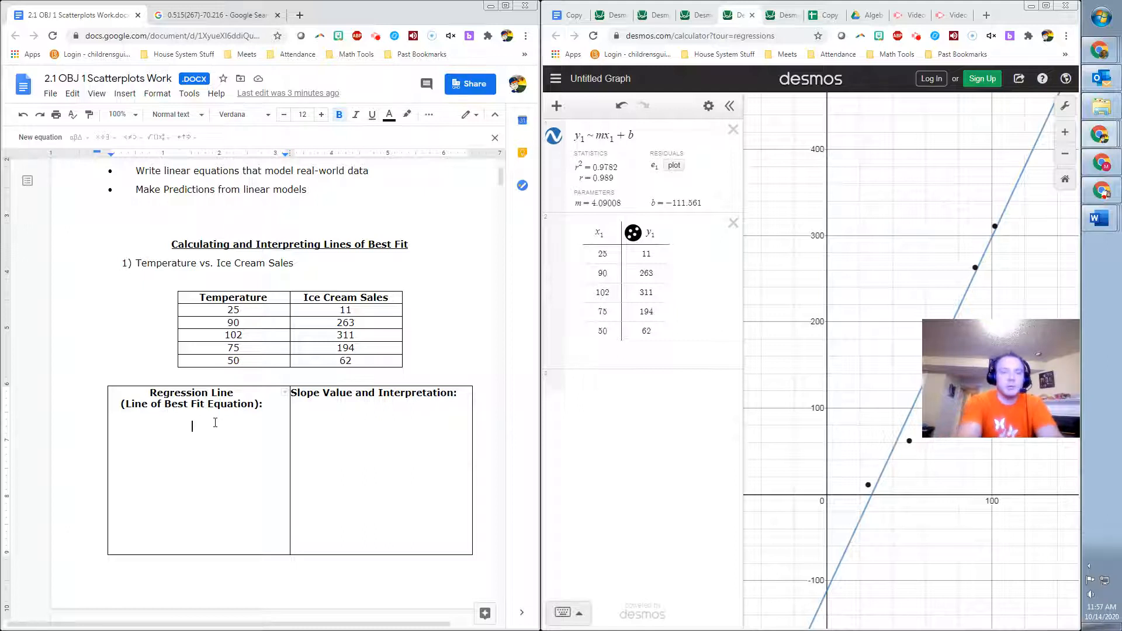
type("y")
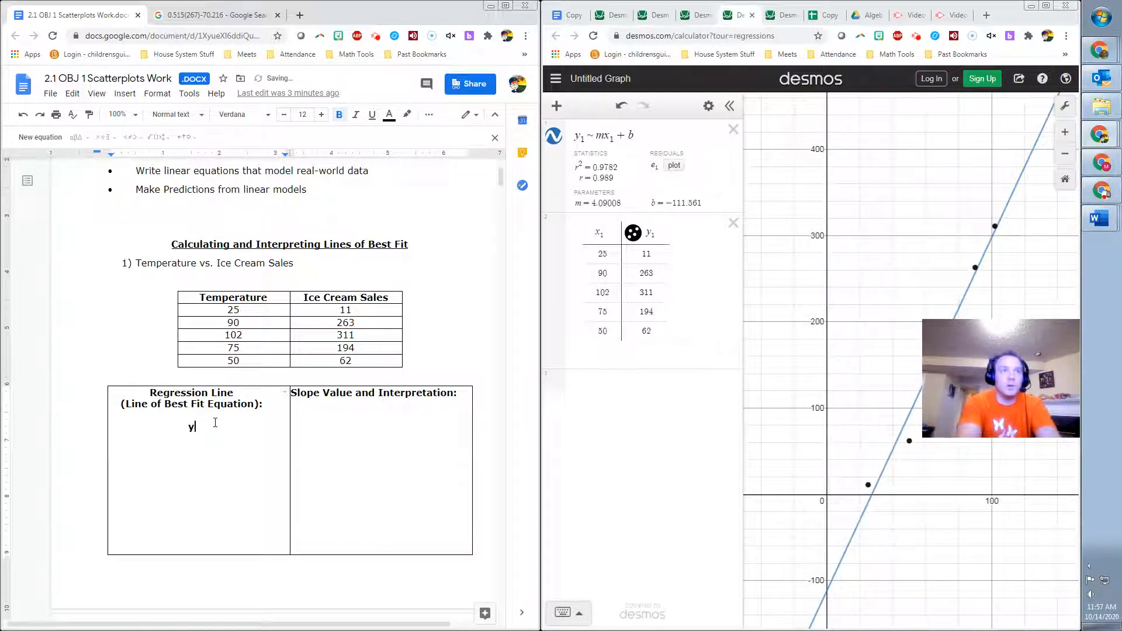
type("=")
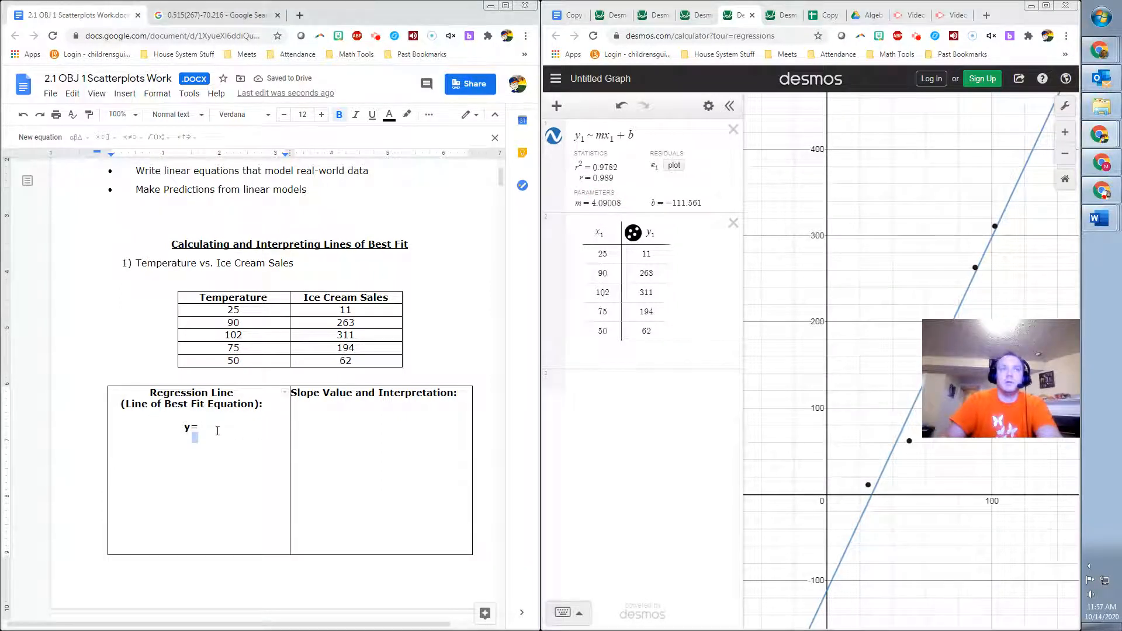
type("4")
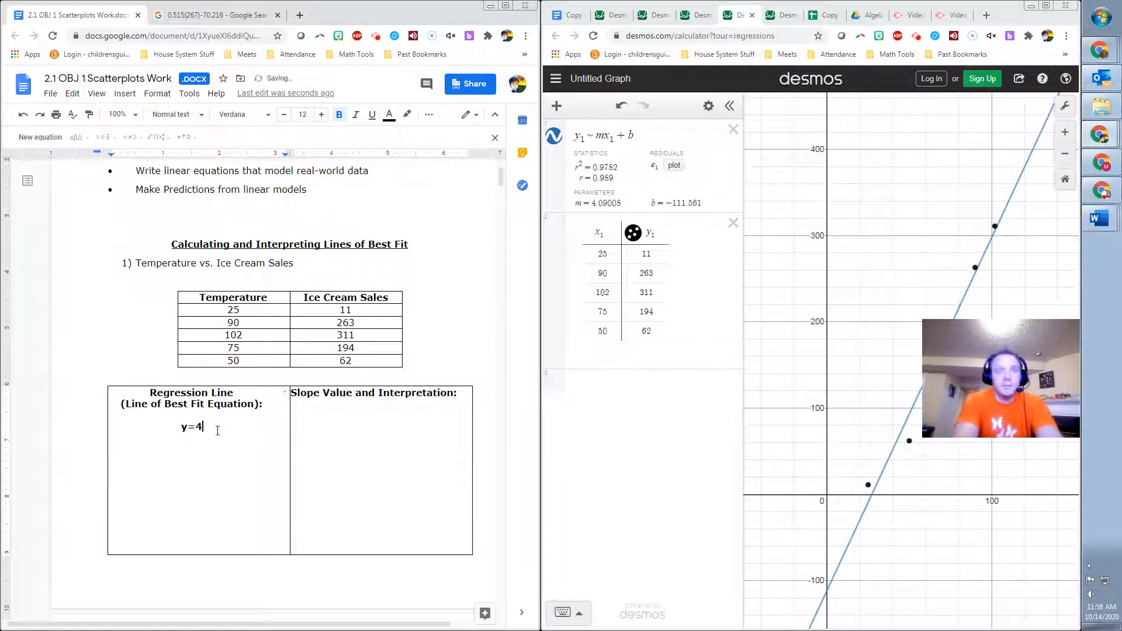
type(".0")
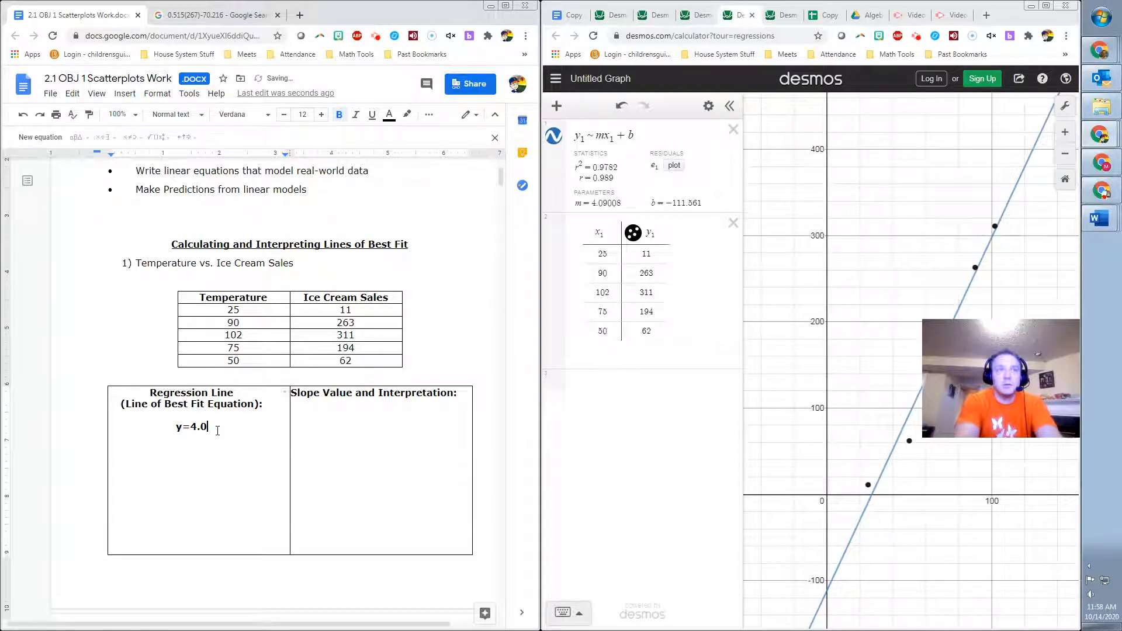
type("9")
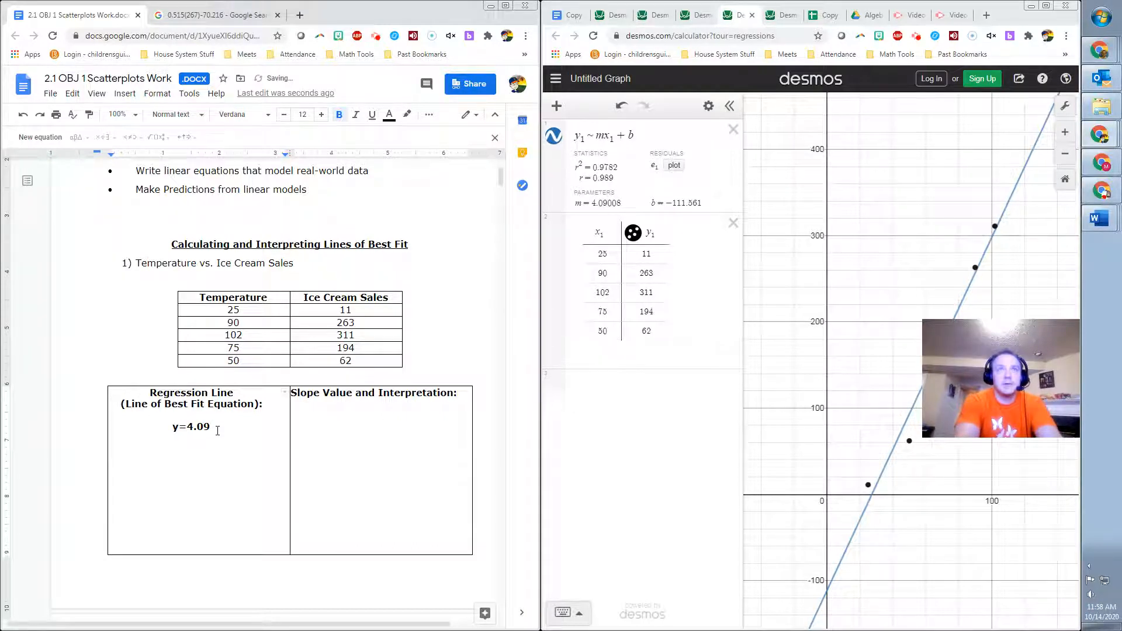
type("0")
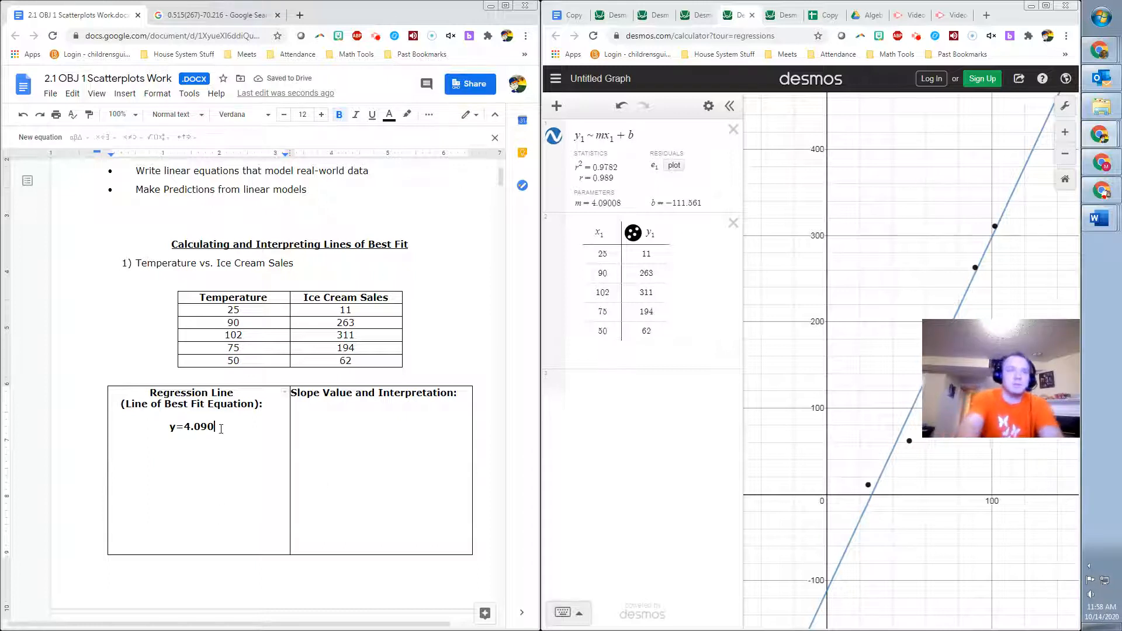
type("x")
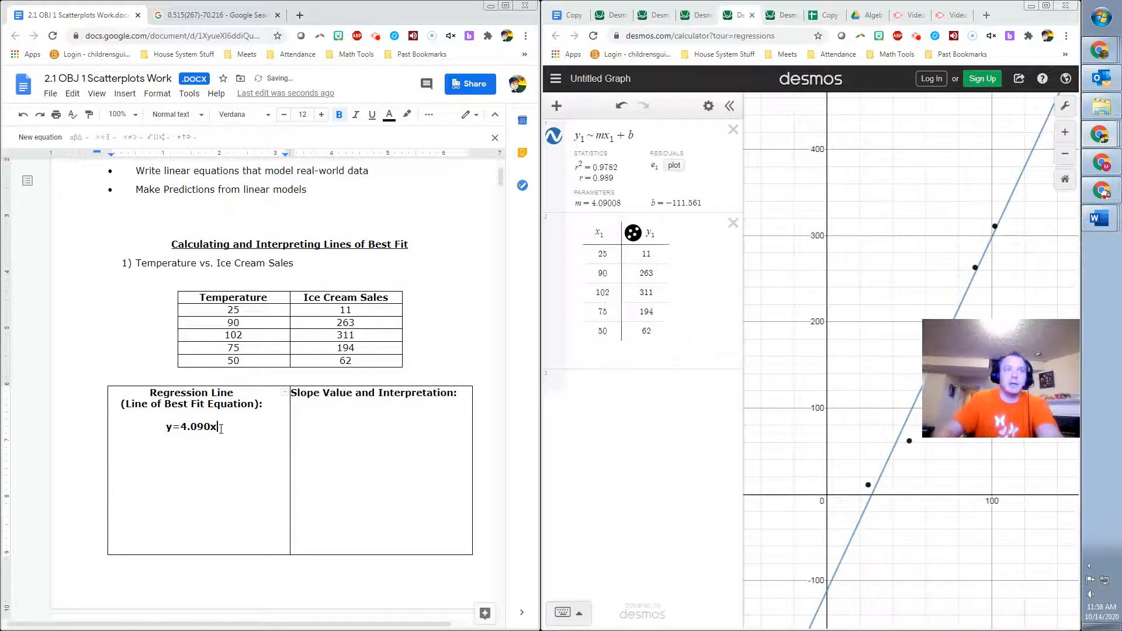
type("+")
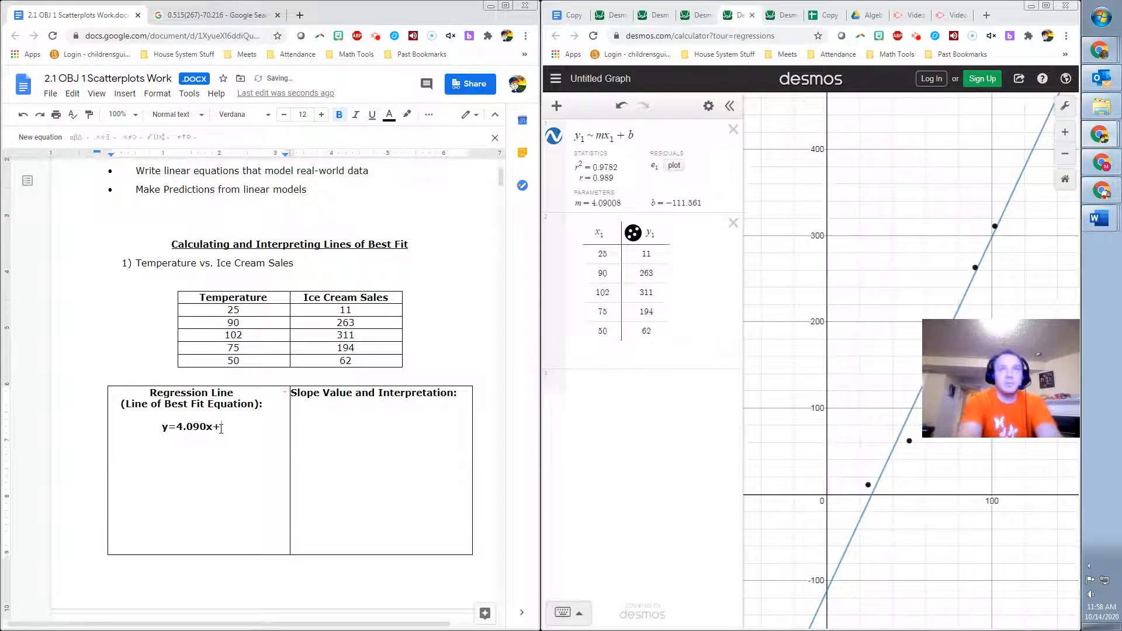
key("Backspace")
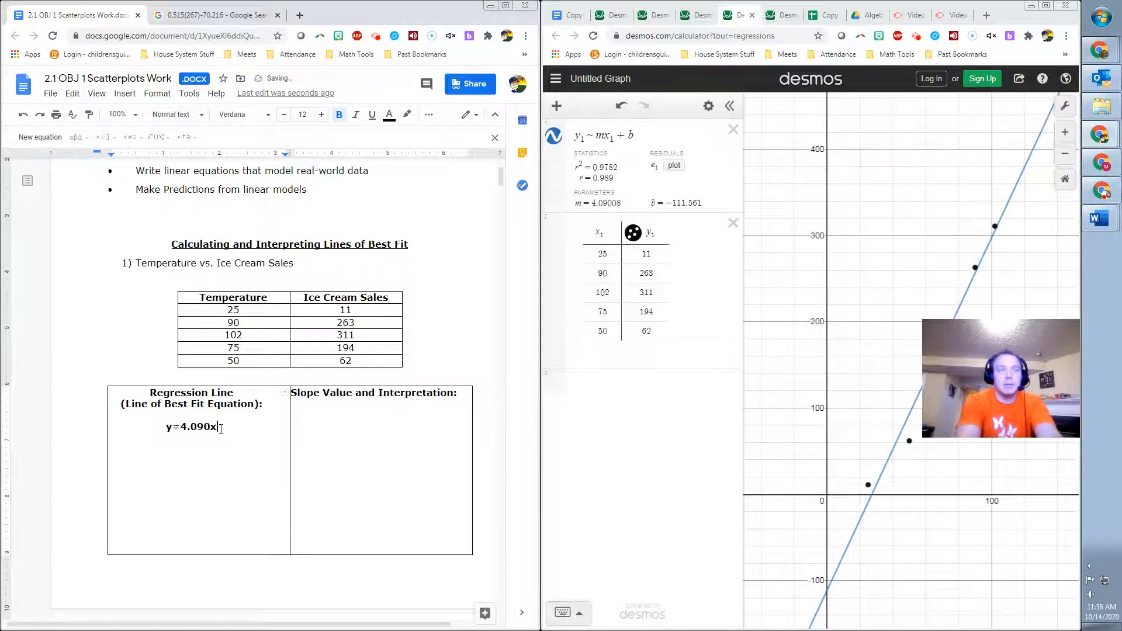
type("-")
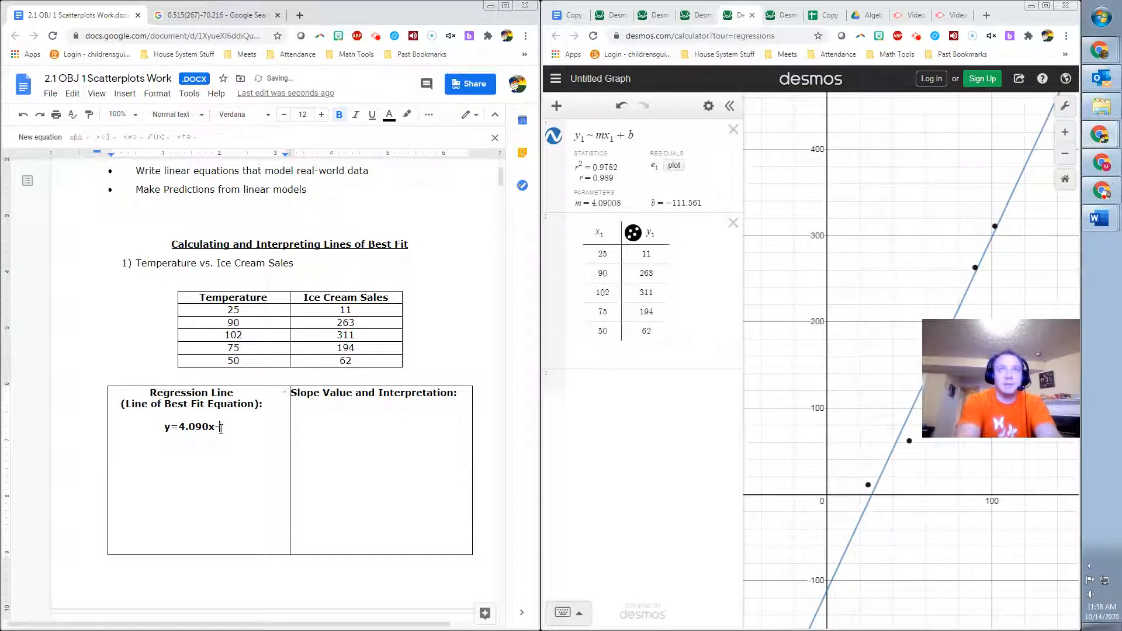
type("11")
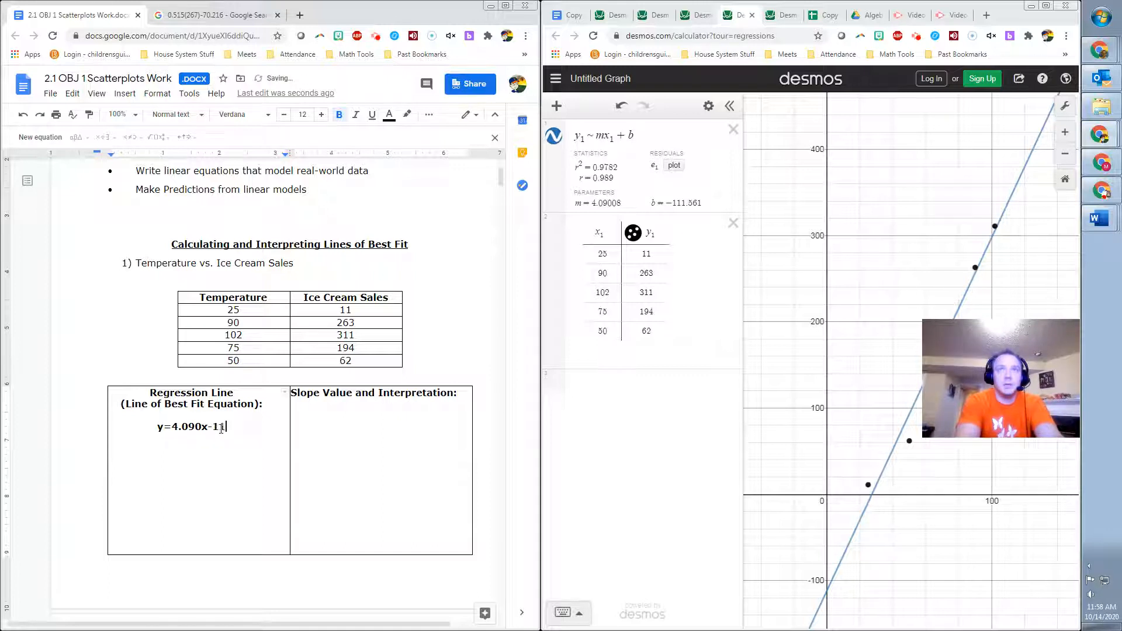
type("11.")
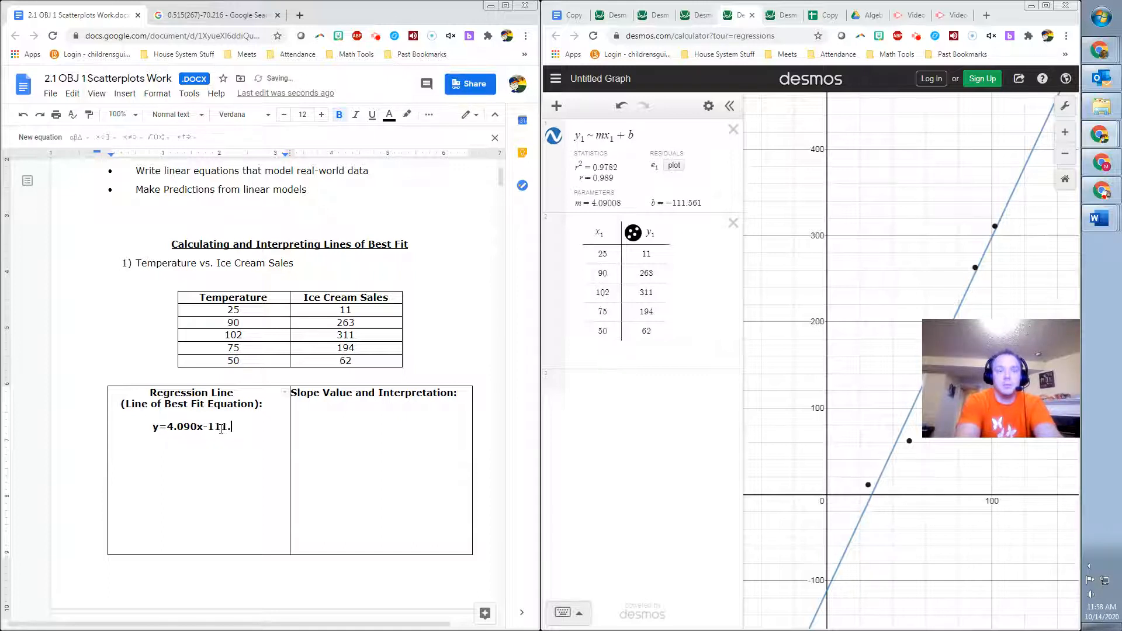
type("561")
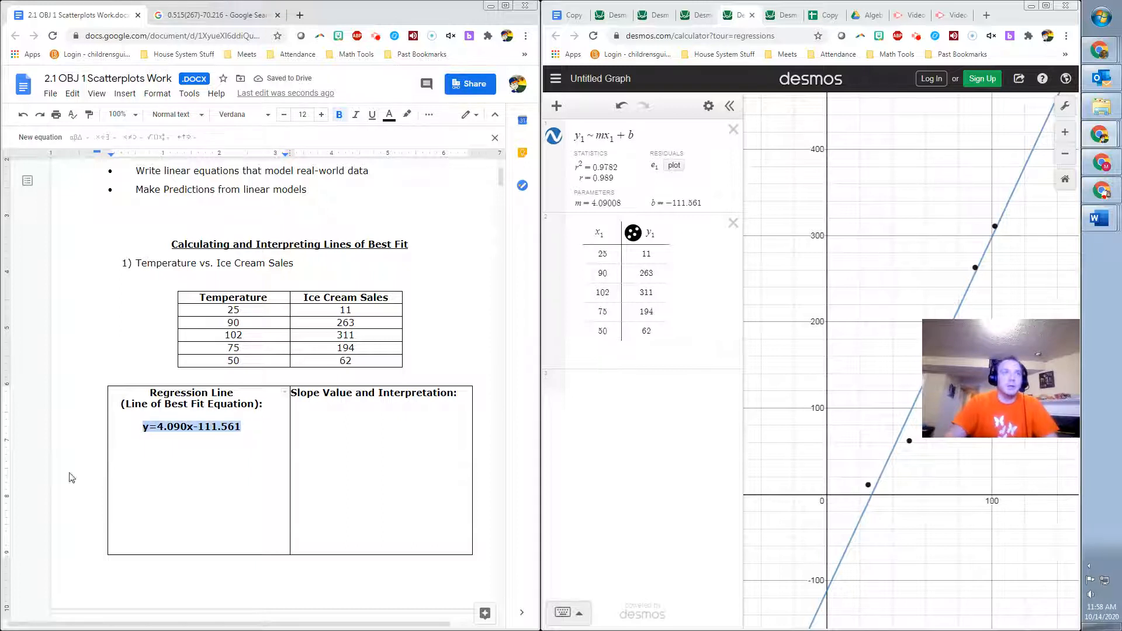
- Remove bold formatting from the equation y=4.090x-111.561
scroll("down", 3)
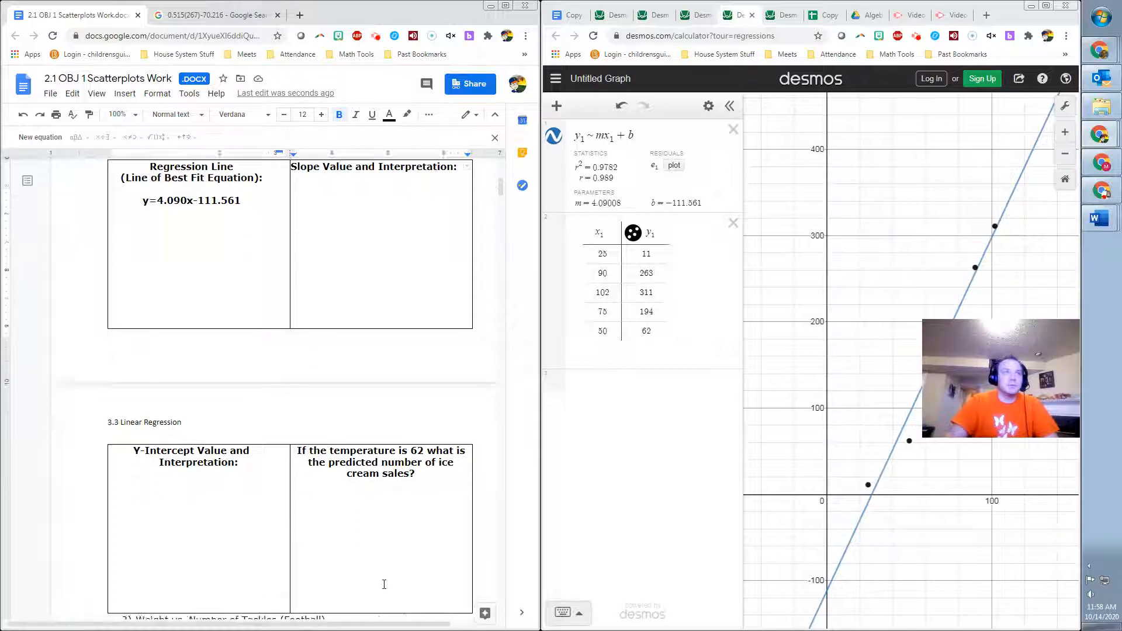
scroll("down", 3)
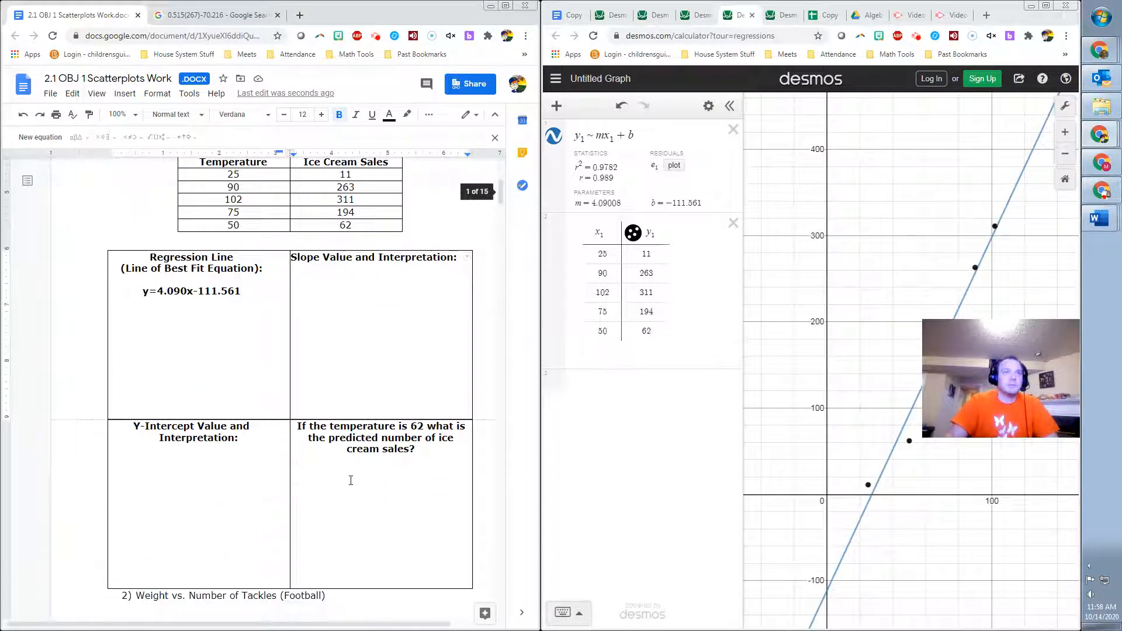
scroll("down", 3)
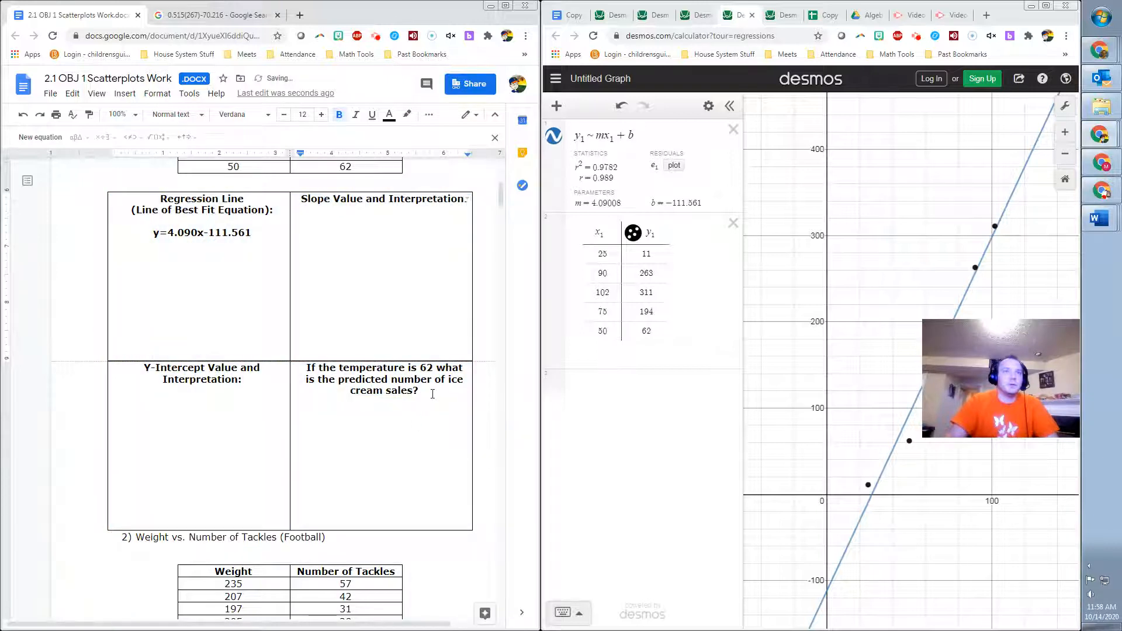
double_click(201, 233)
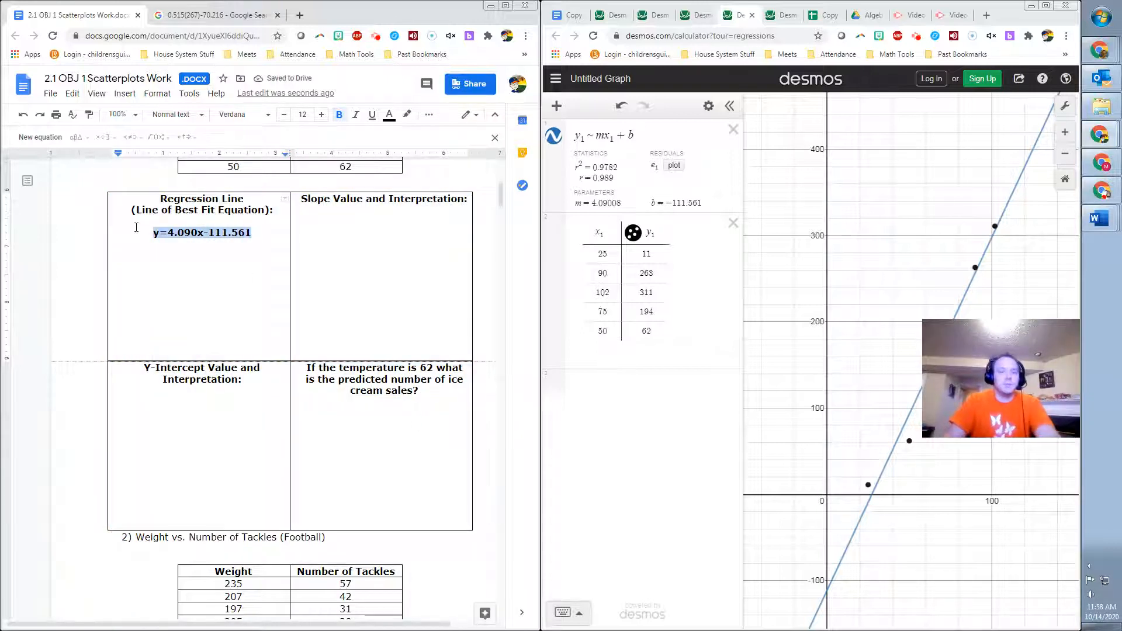
left_click(248, 233)
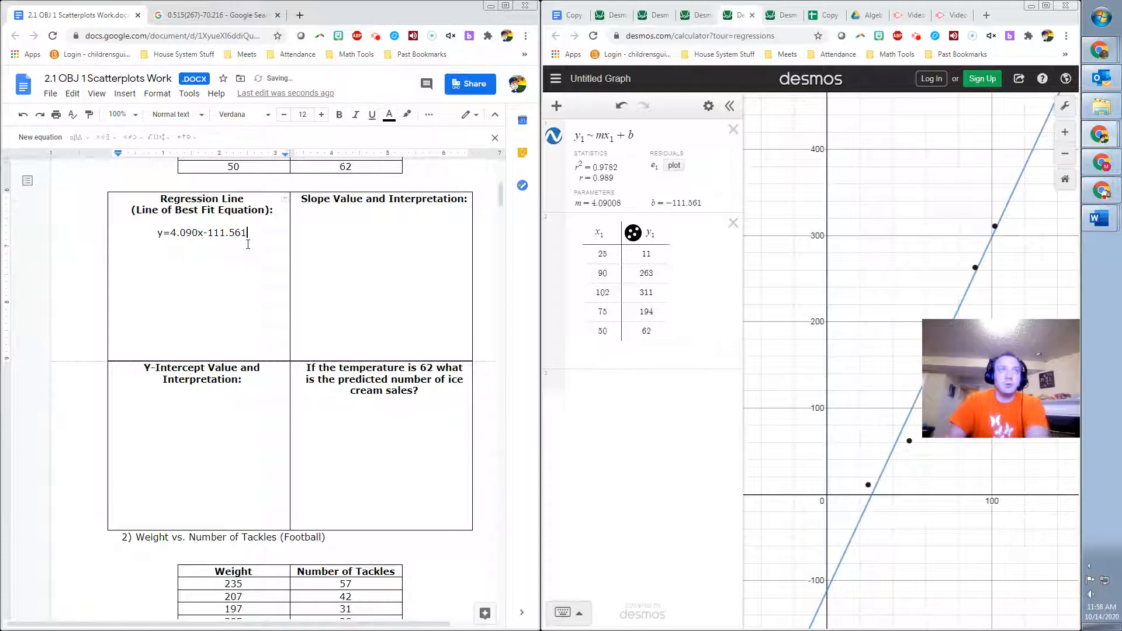
left_click(124, 94)
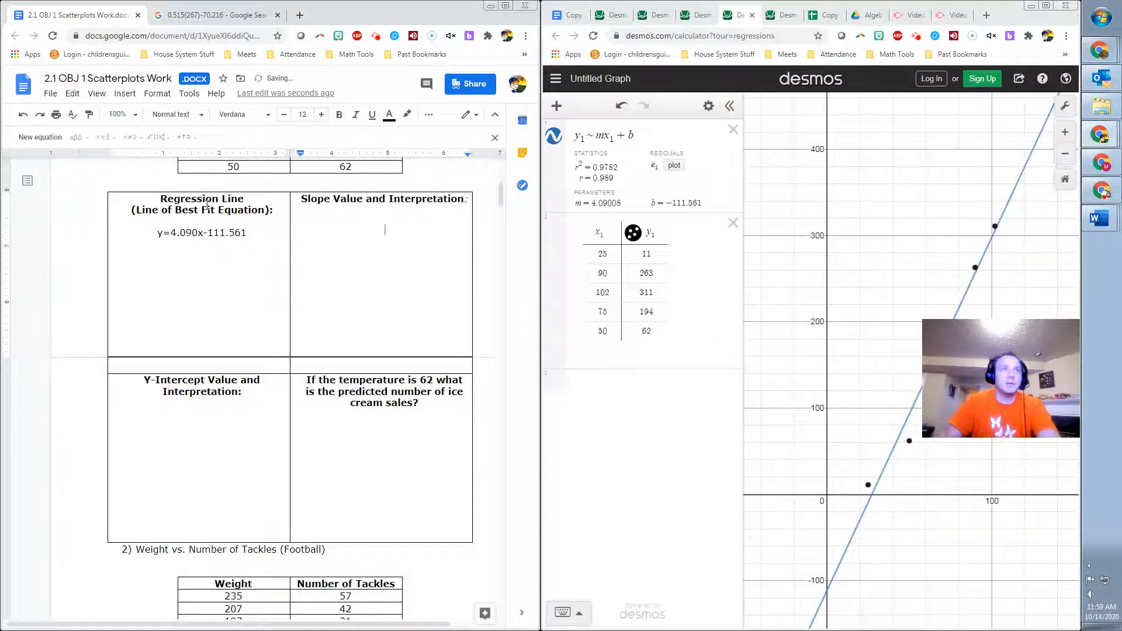
- Write that each degree of temperature raises ice cream sales by about $4.09
double_click(181, 233)
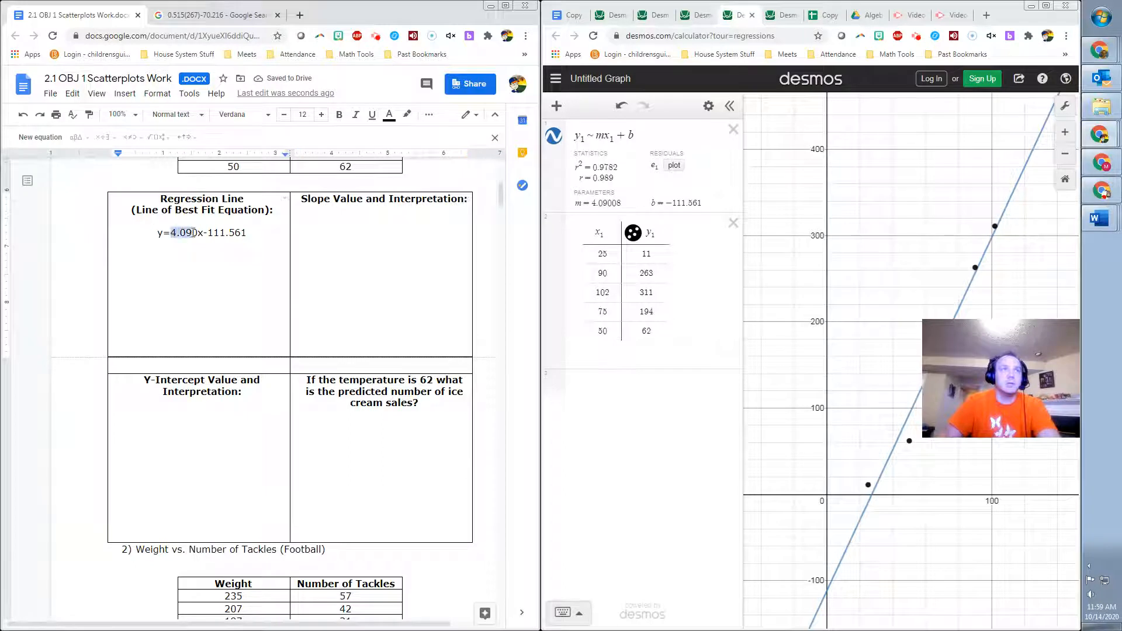
scroll("up", 3)
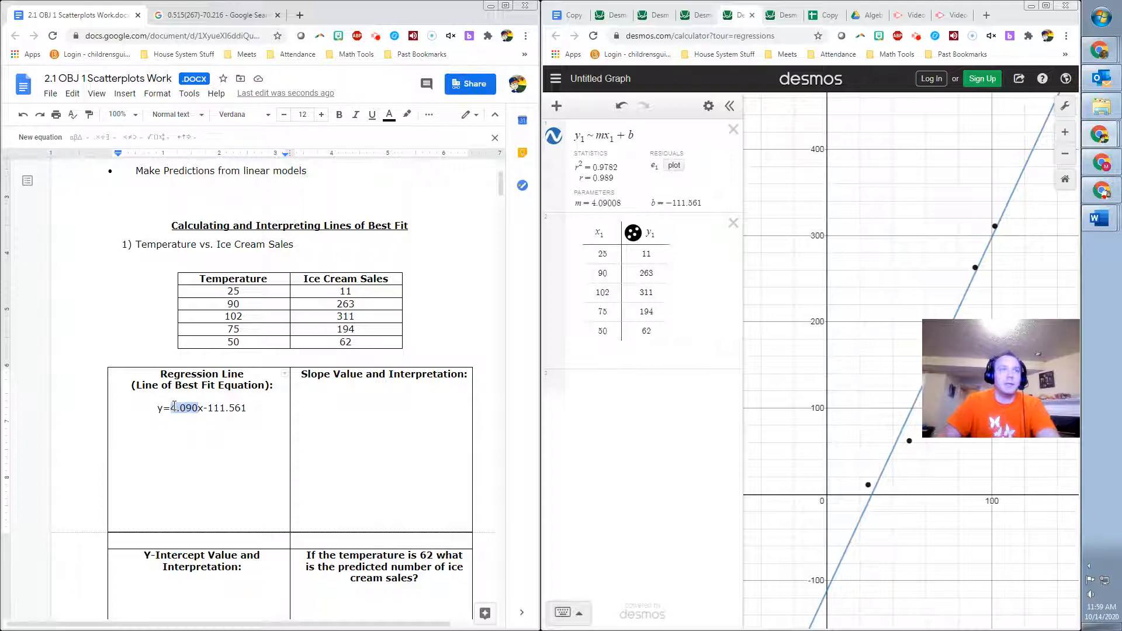
left_click(386, 394)
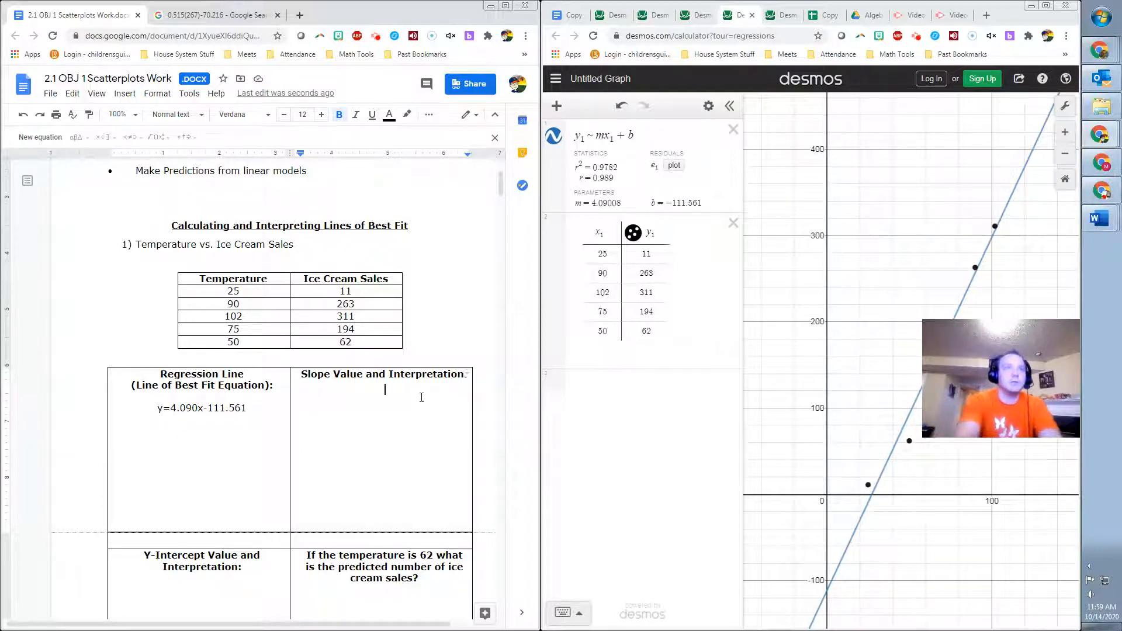
type("For every")
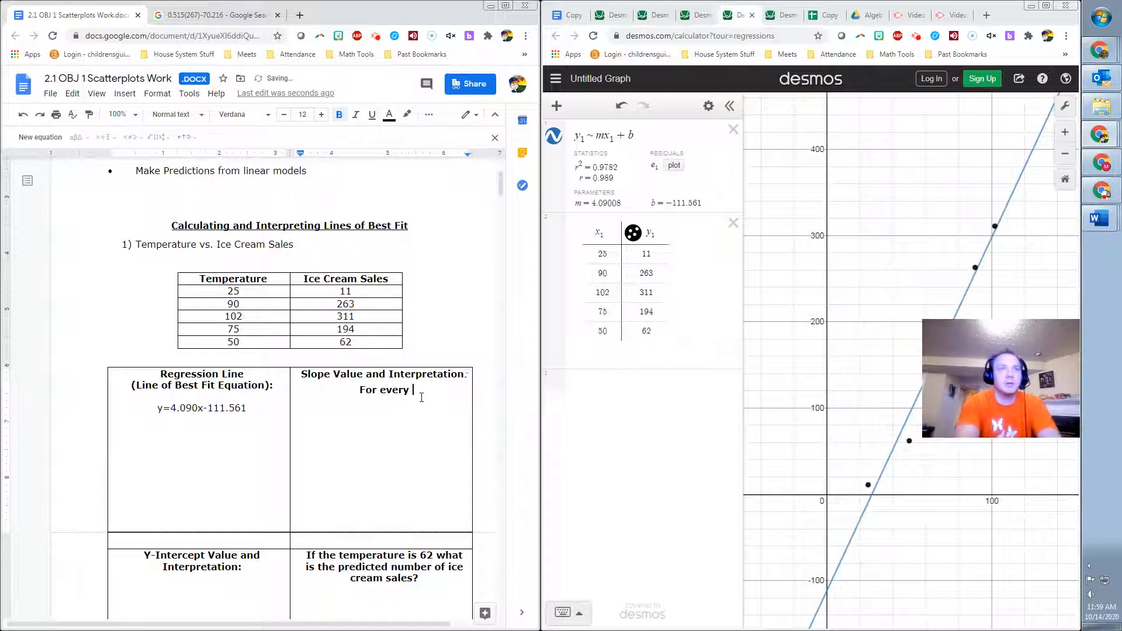
type("degree the")
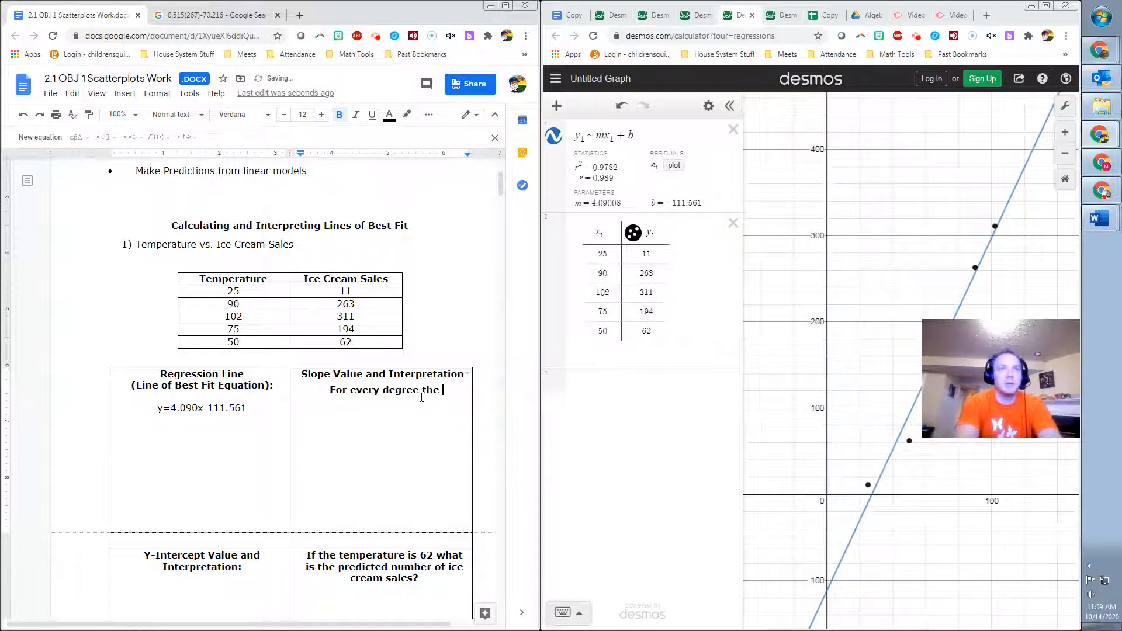
key("Backspace")
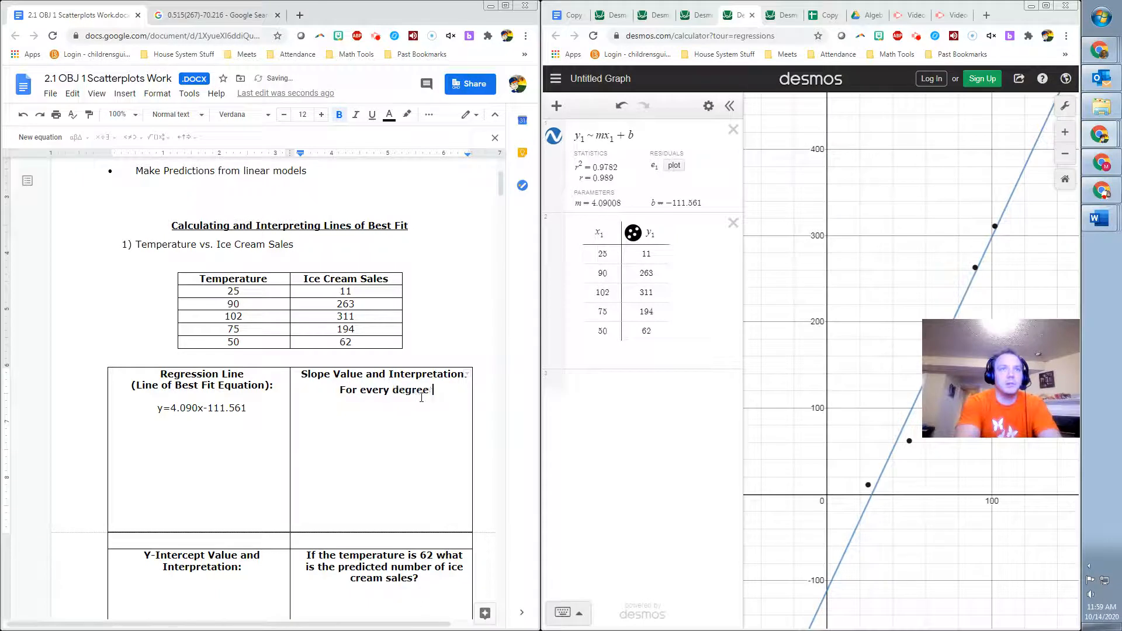
type("in temper")
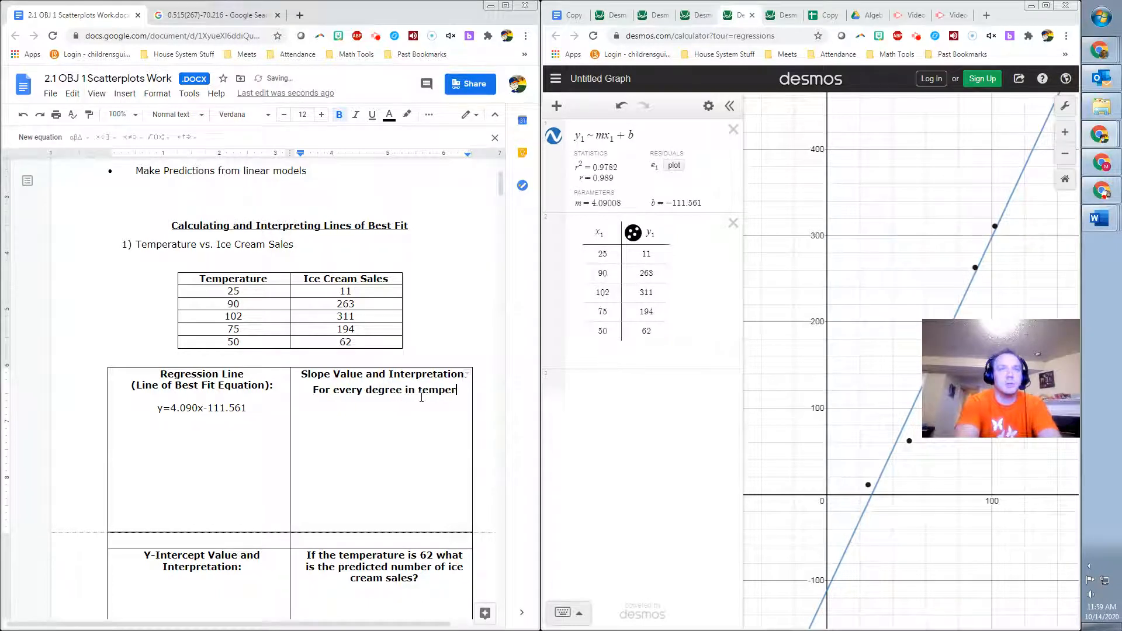
type("temperature increase the")
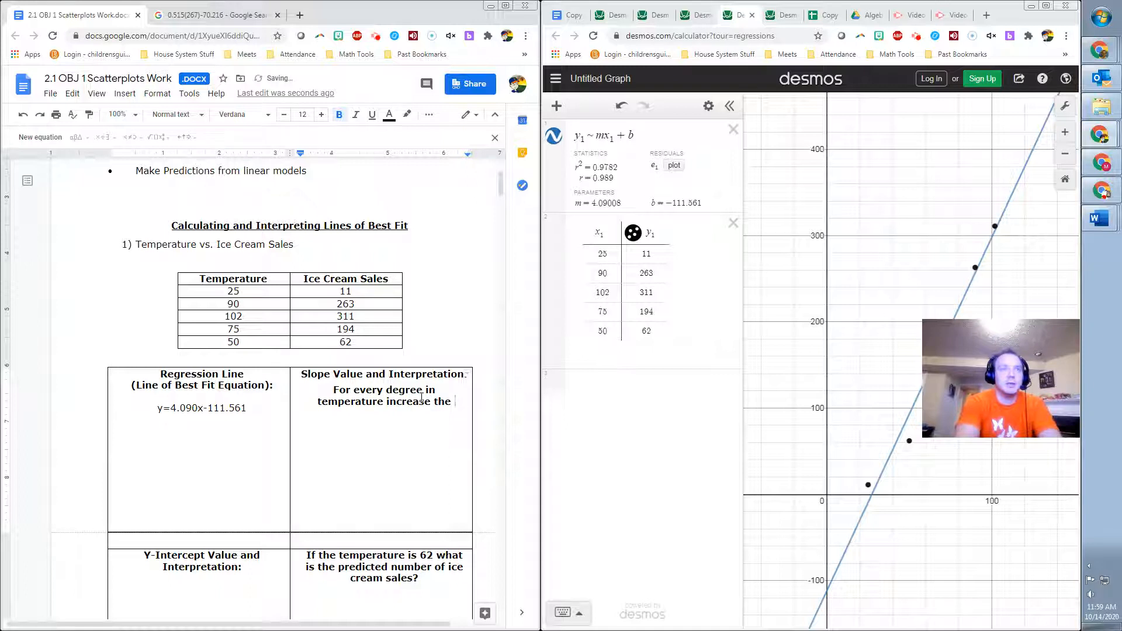
type("increa")
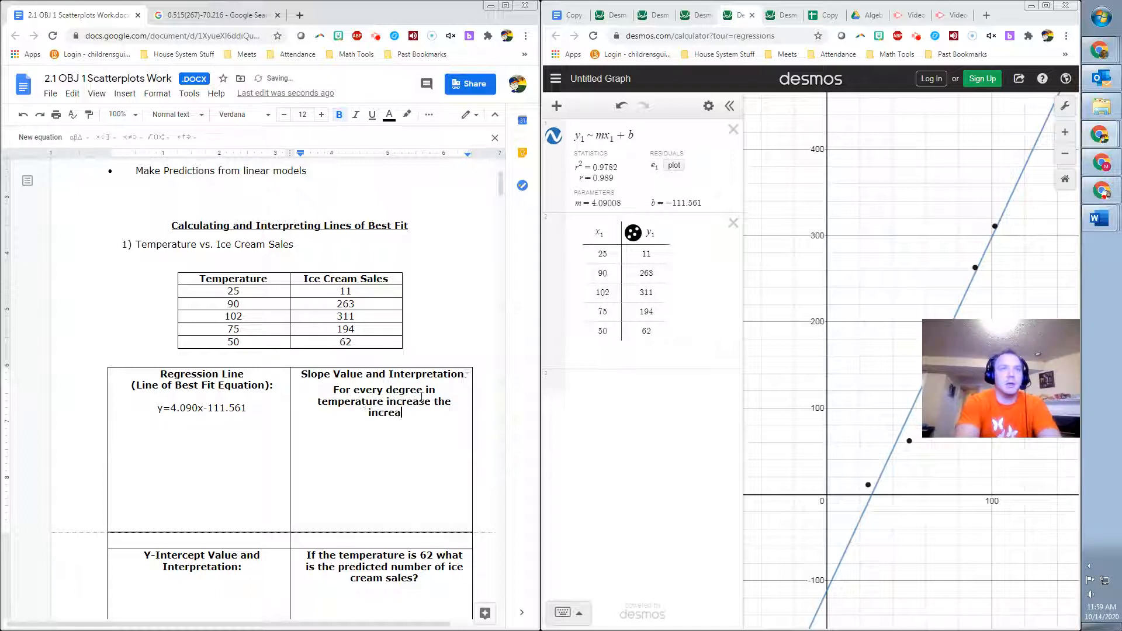
type("m sales increase by")
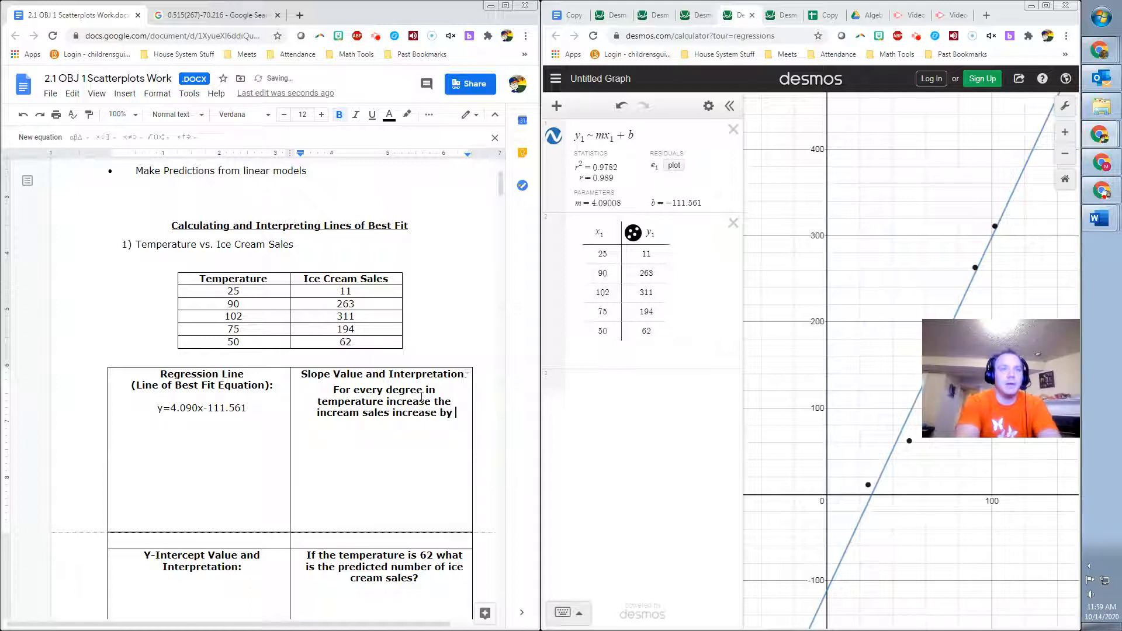
type("$4.")
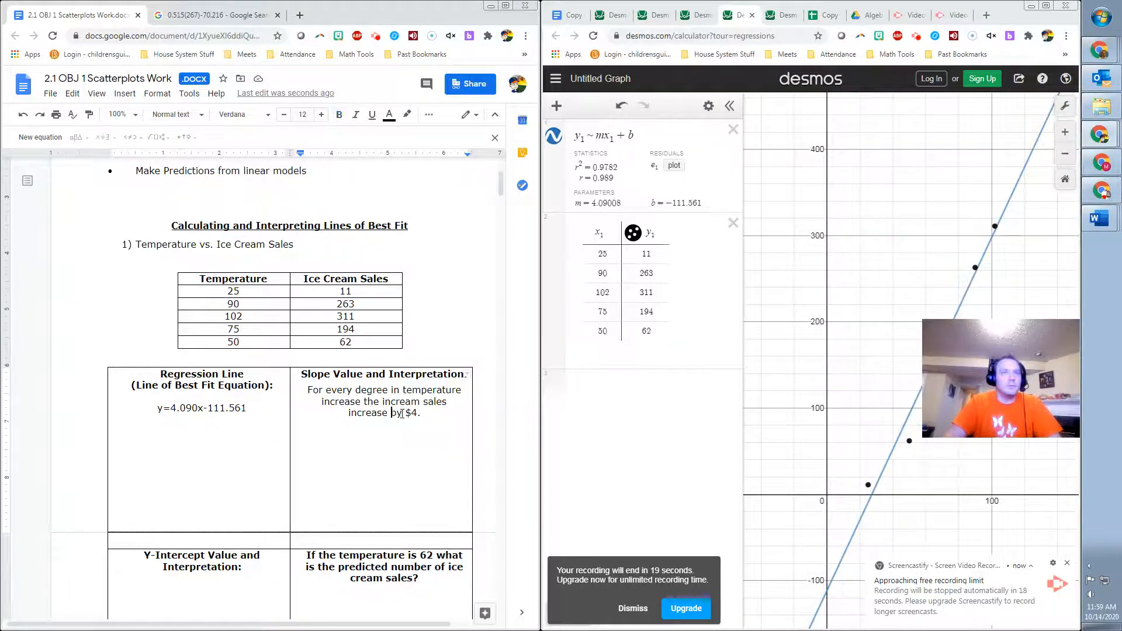
type("about")
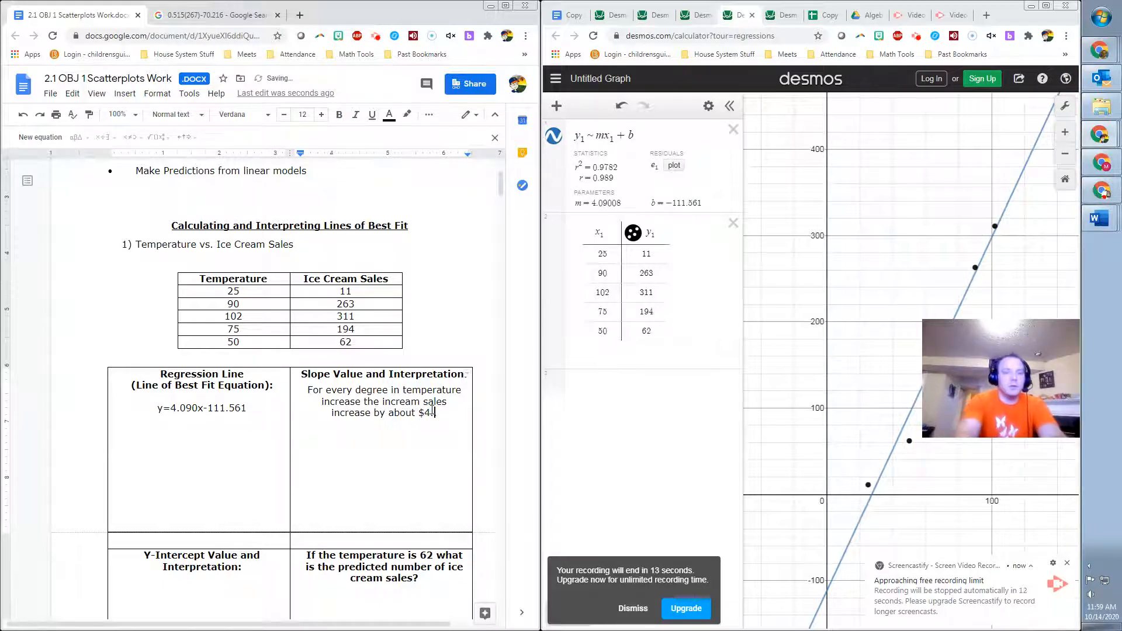
type(".09.")
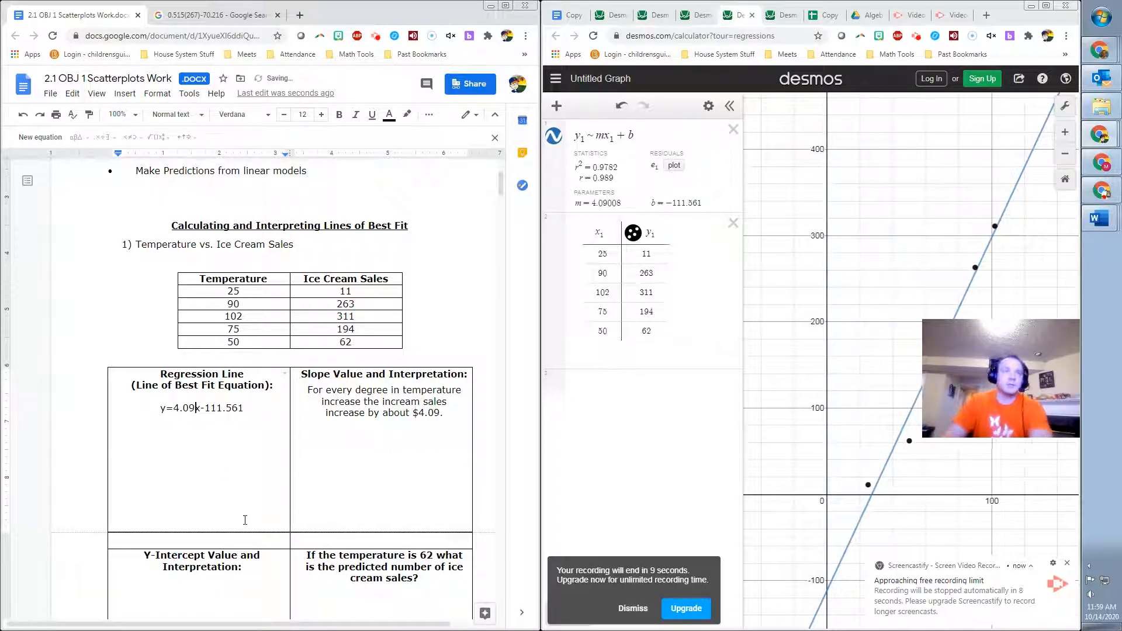
scroll("down", 3)
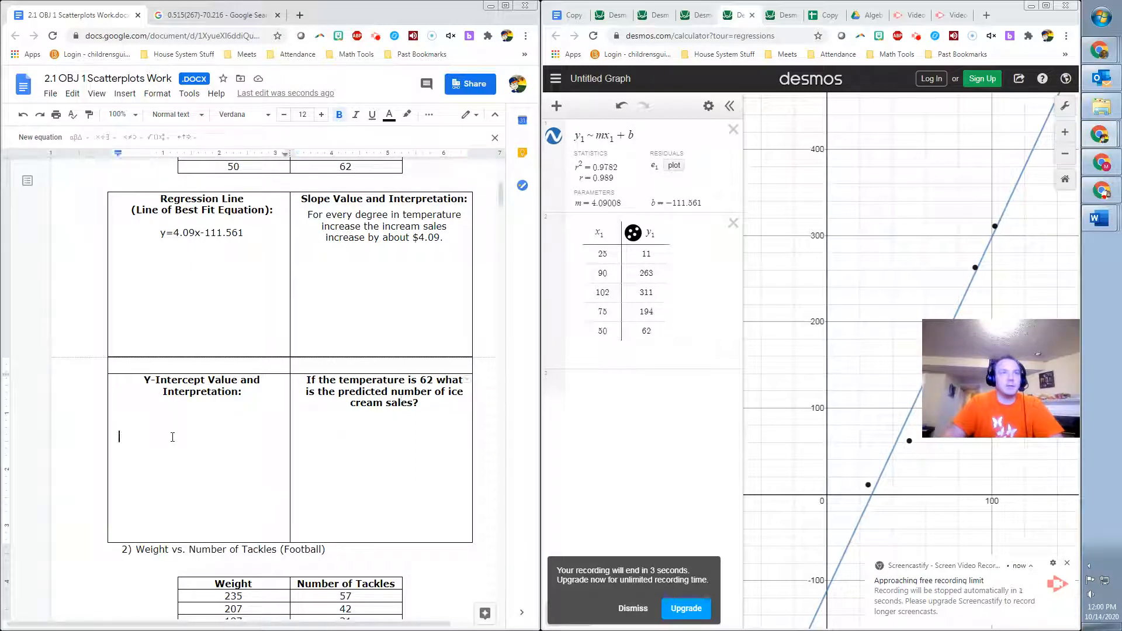
mouse_move(360, 442)
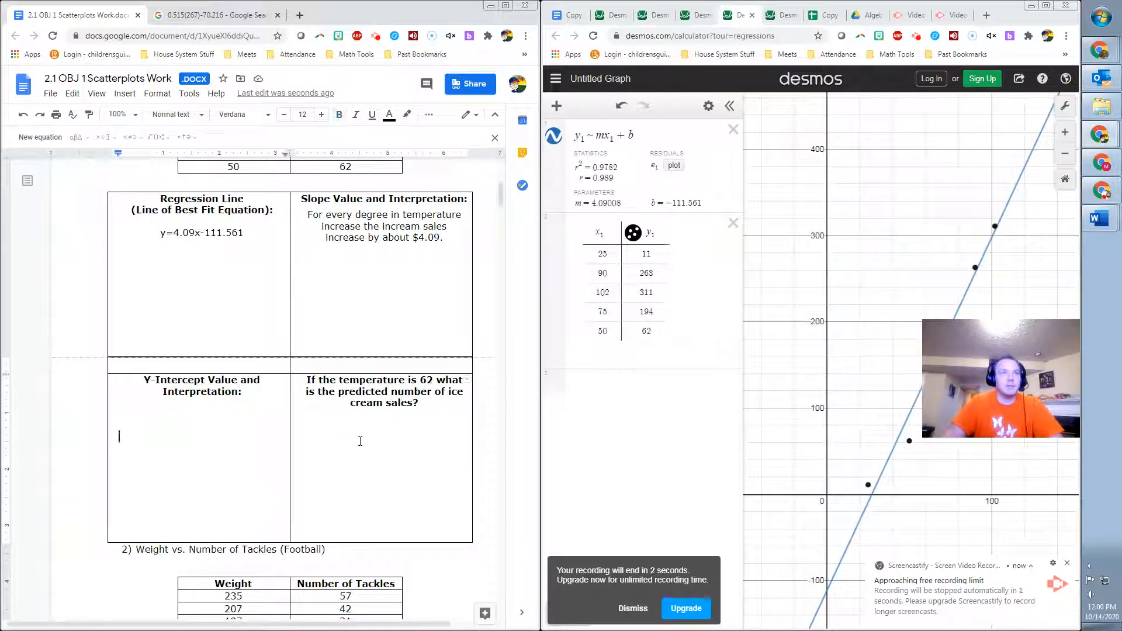